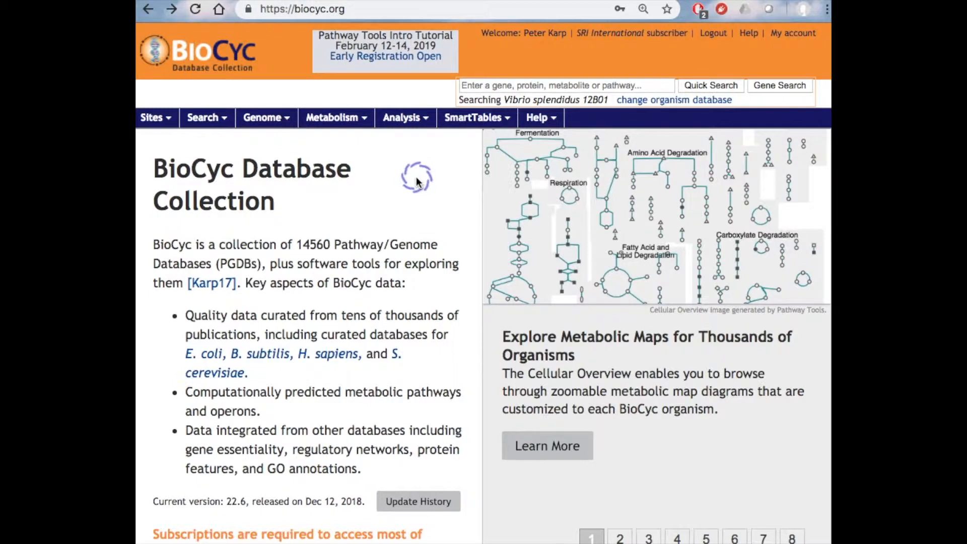
# Advance the homepage carousel with its numbered buttons until slide 7 on searching by organism properties shows
pyautogui.click(620, 537)
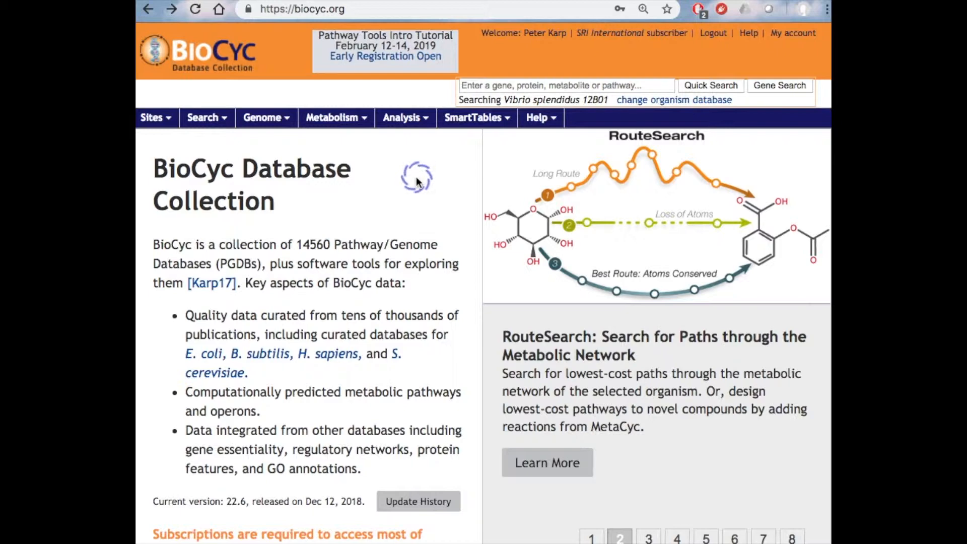
pyautogui.click(648, 537)
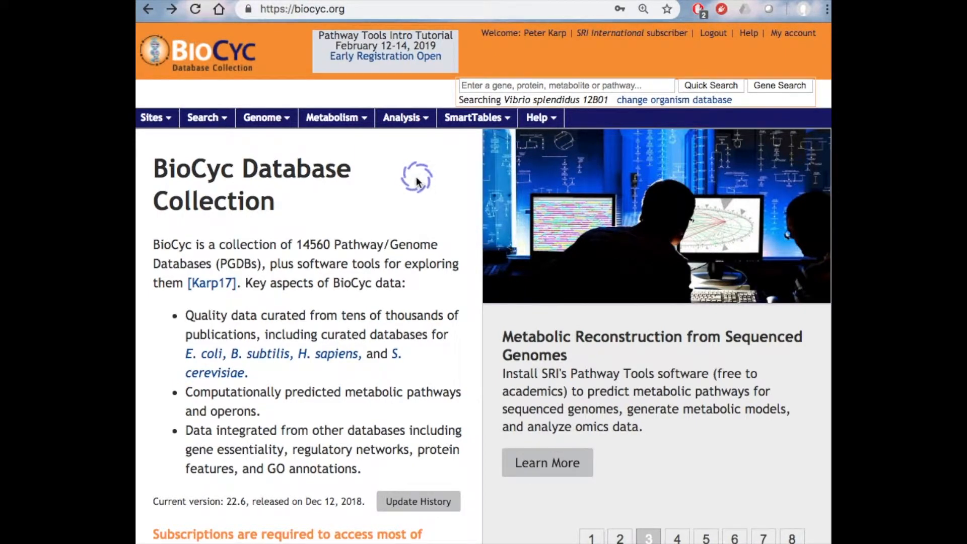
pyautogui.click(676, 538)
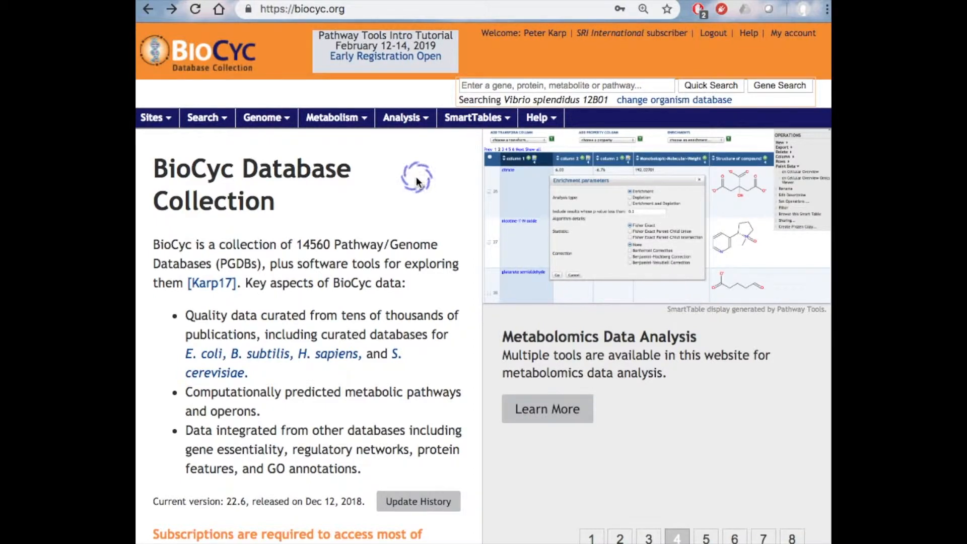
pyautogui.click(705, 537)
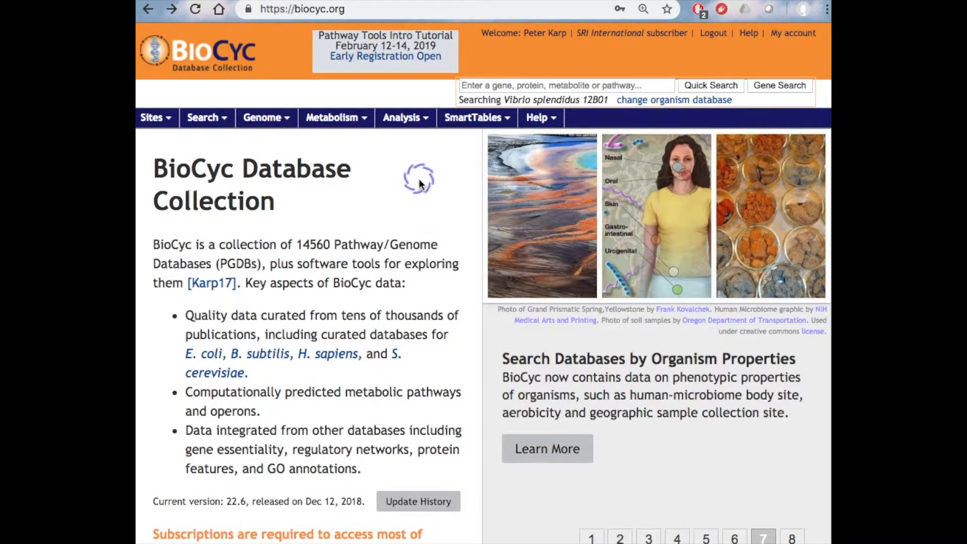
# Go to the Tier 1 databases list from the BioCyc Databases section of the homepage
pyautogui.scroll(-3)
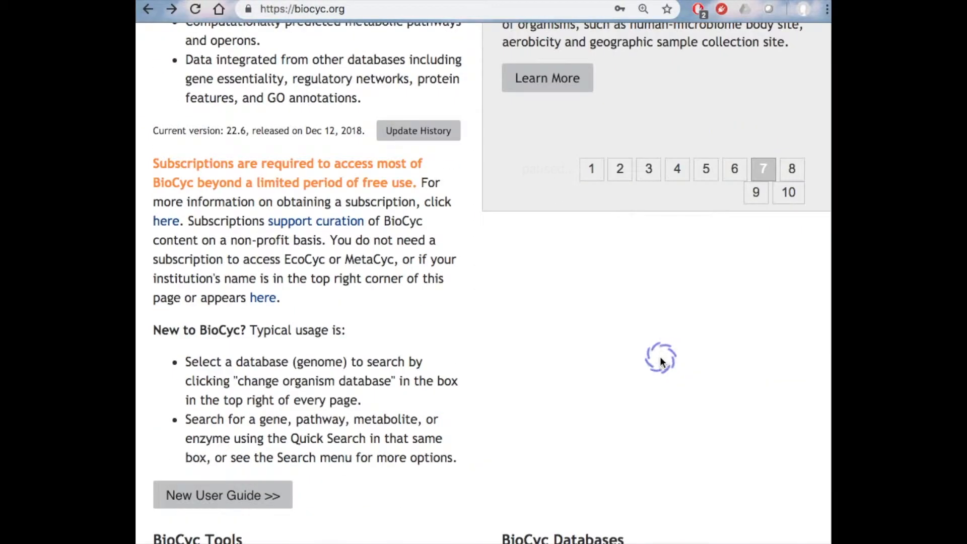
pyautogui.scroll(-3)
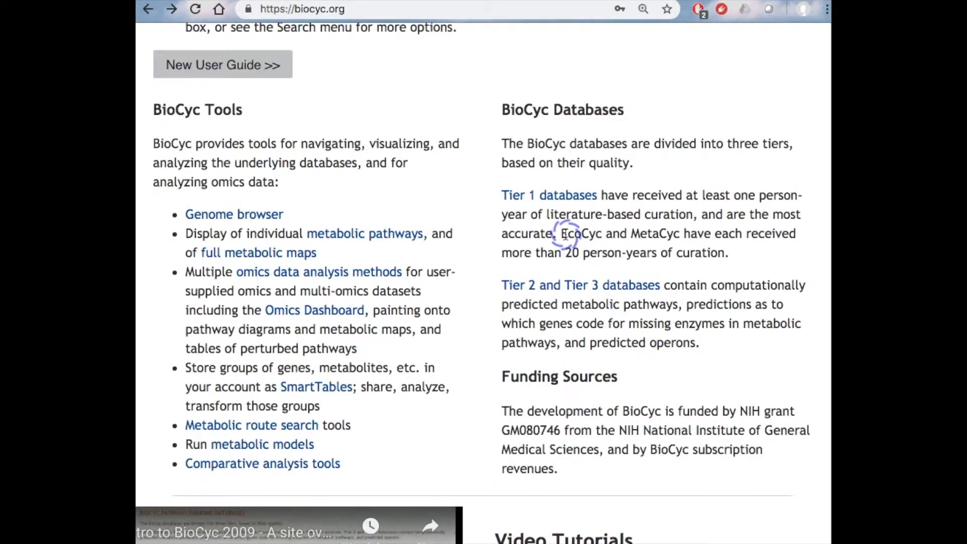
pyautogui.click(547, 194)
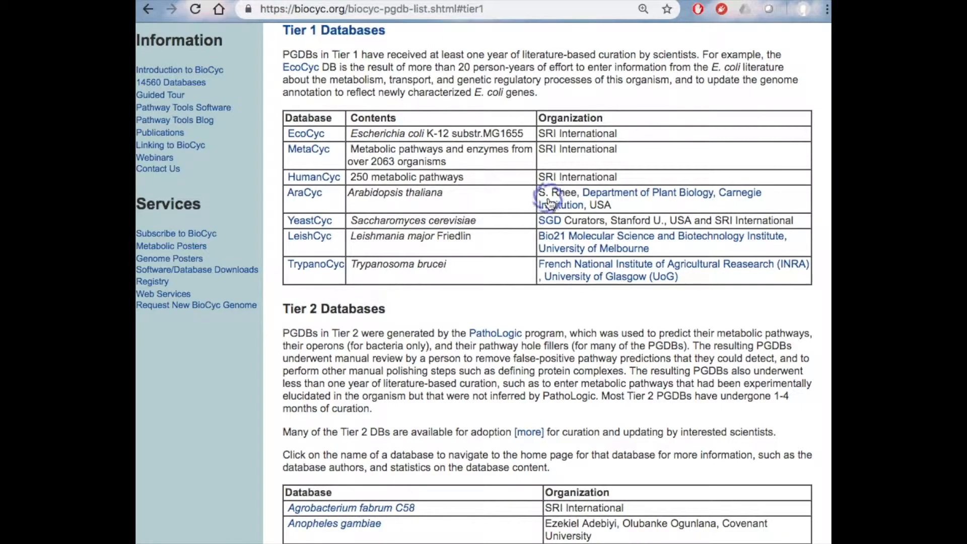
pyautogui.moveTo(549, 201)
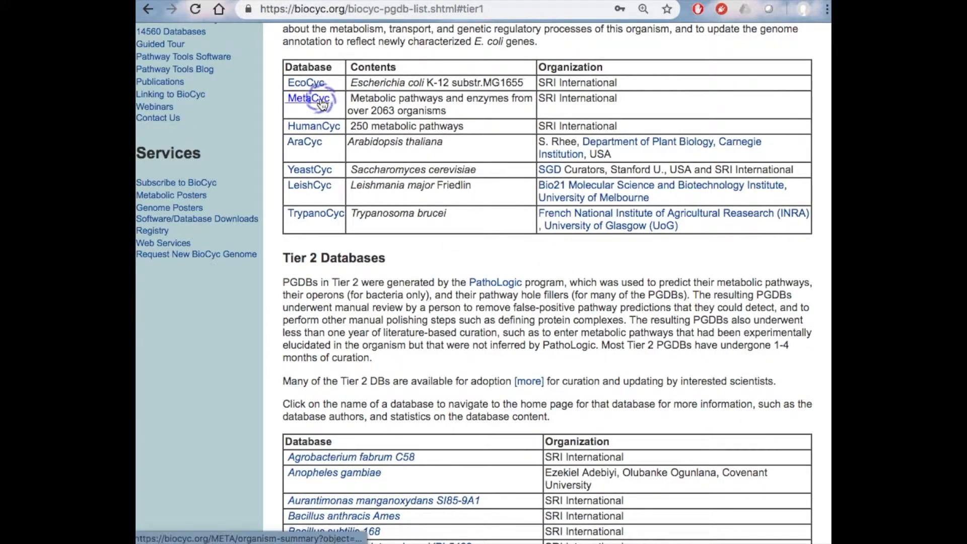
pyautogui.click(307, 97)
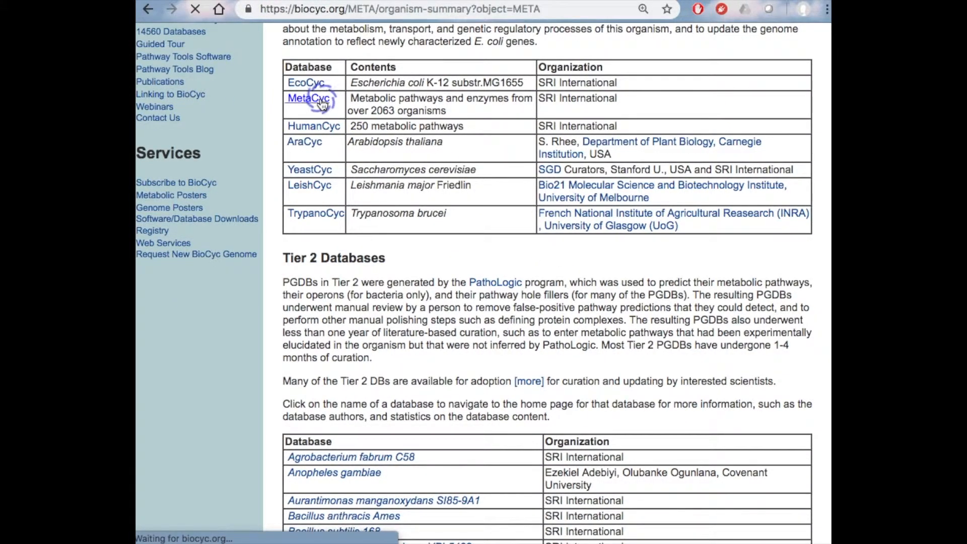
pyautogui.click(307, 98)
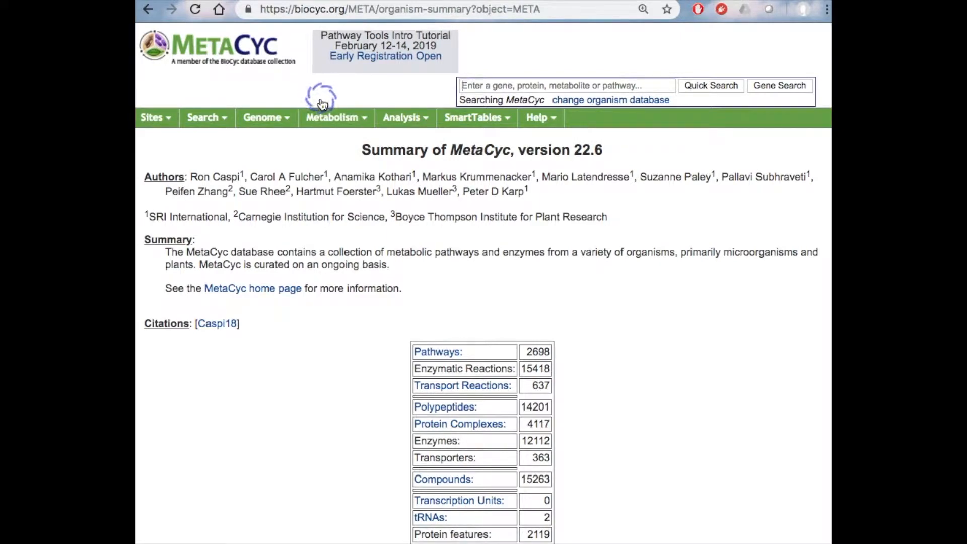
pyautogui.click(148, 9)
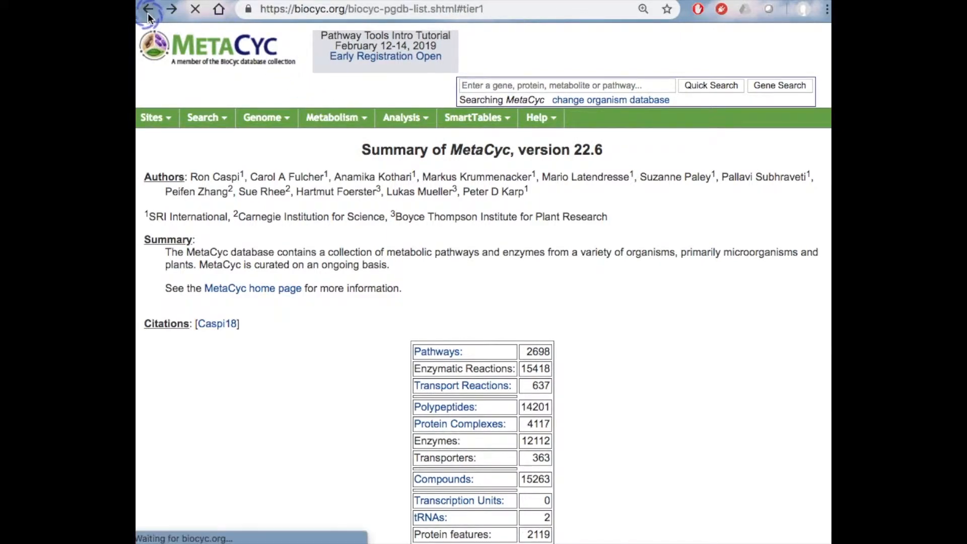
pyautogui.click(148, 9)
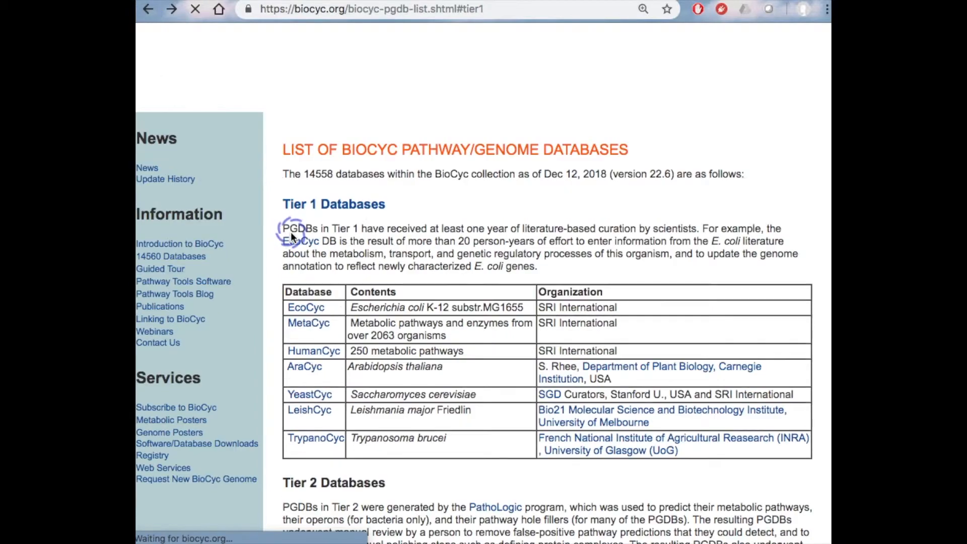
pyautogui.scroll(-3)
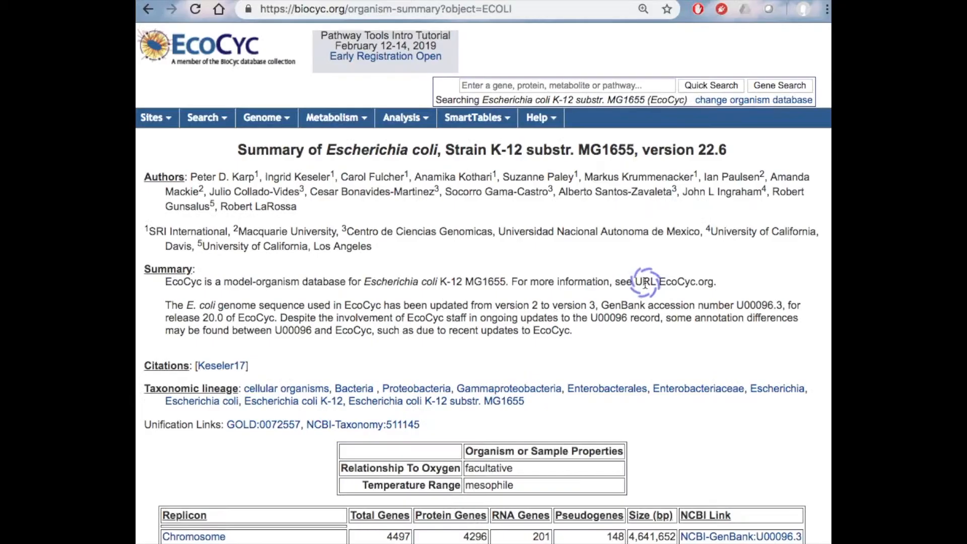
pyautogui.moveTo(332, 118)
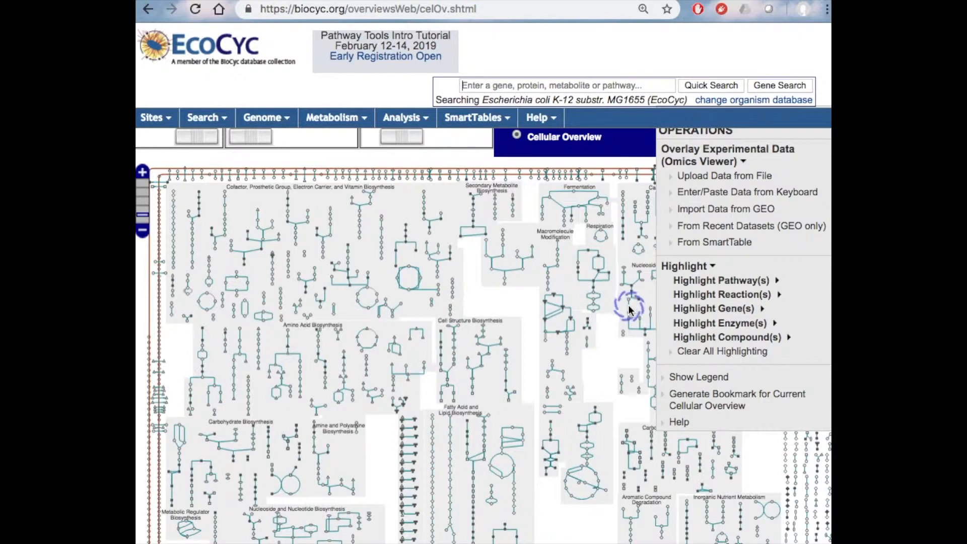
pyautogui.moveTo(540, 413)
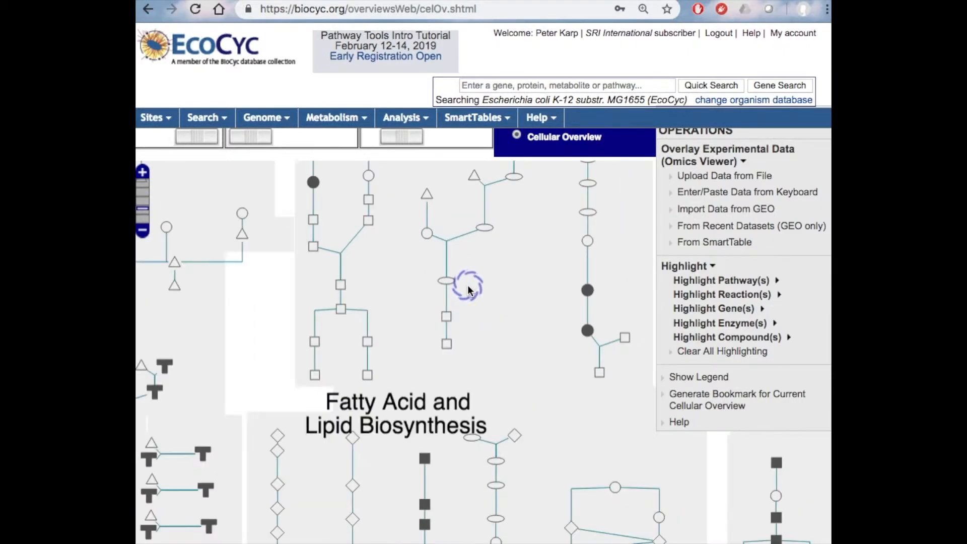
# Show the lipid IVA compound tooltip in the Fatty Acid and Lipid Biosynthesis region, then zoom back out
pyautogui.click(379, 225)
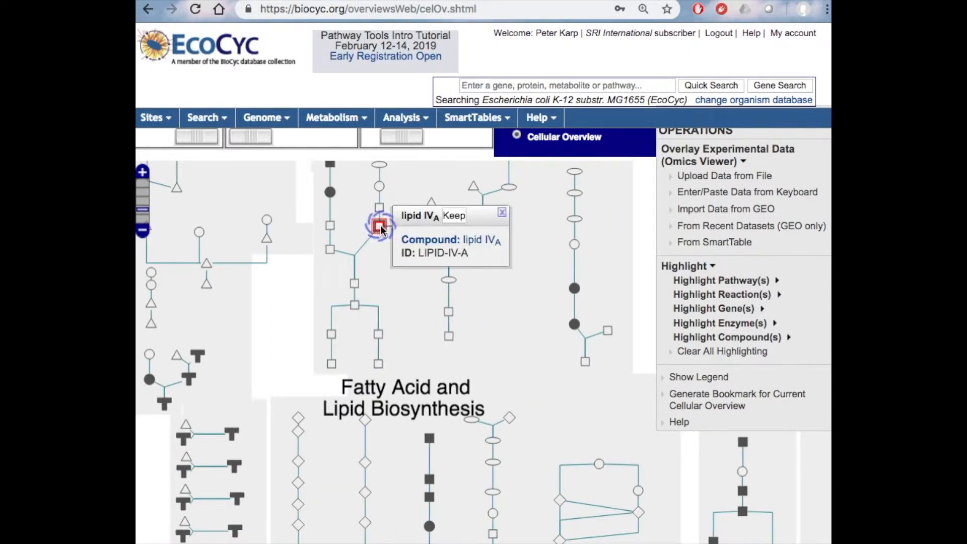
pyautogui.click(266, 220)
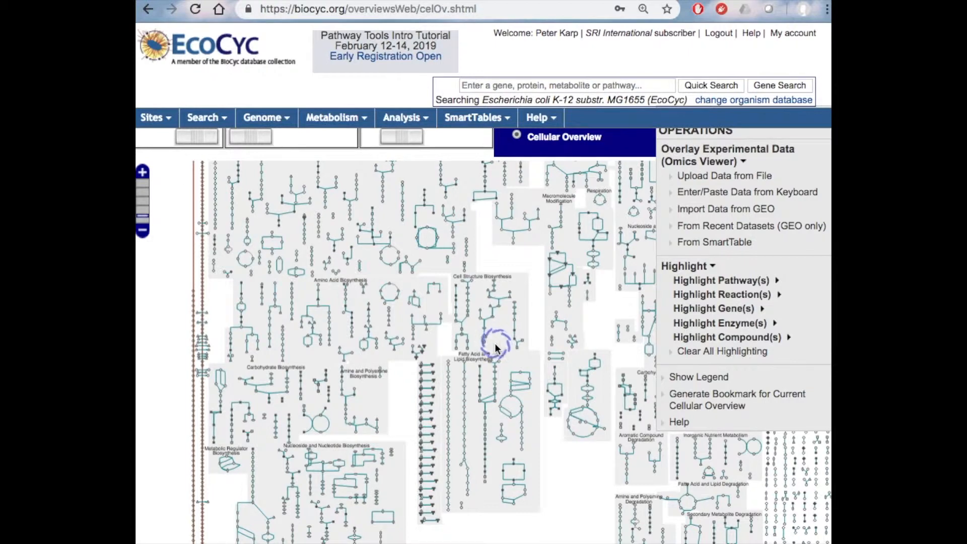
# Browse the Metabolism menu, then go to Genome > Genome Overview for E. coli K-12 MG1655
pyautogui.click(331, 116)
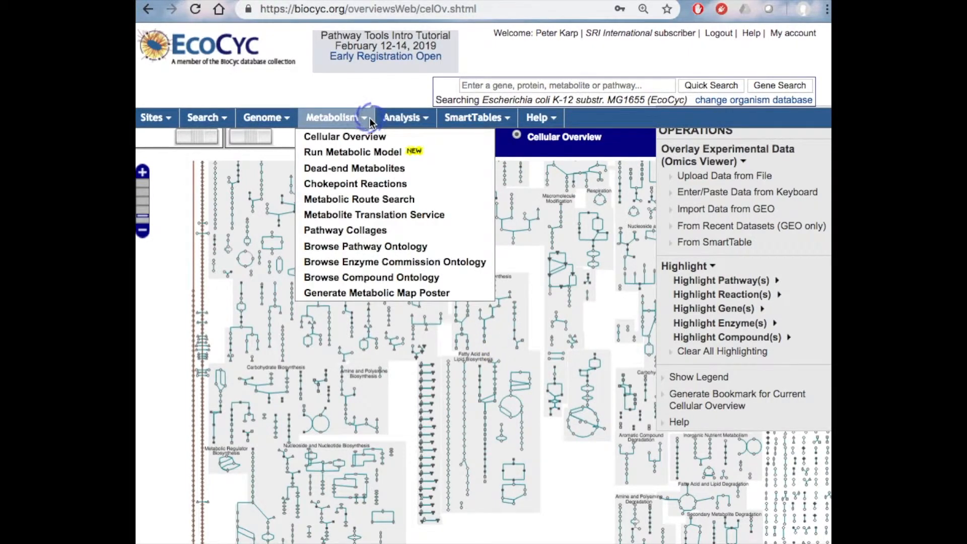
pyautogui.moveTo(358, 198)
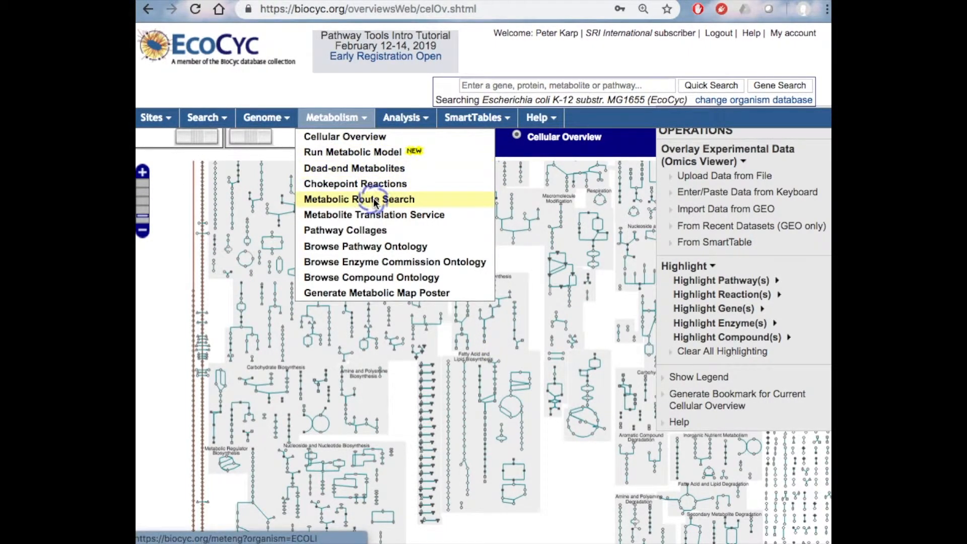
pyautogui.click(359, 199)
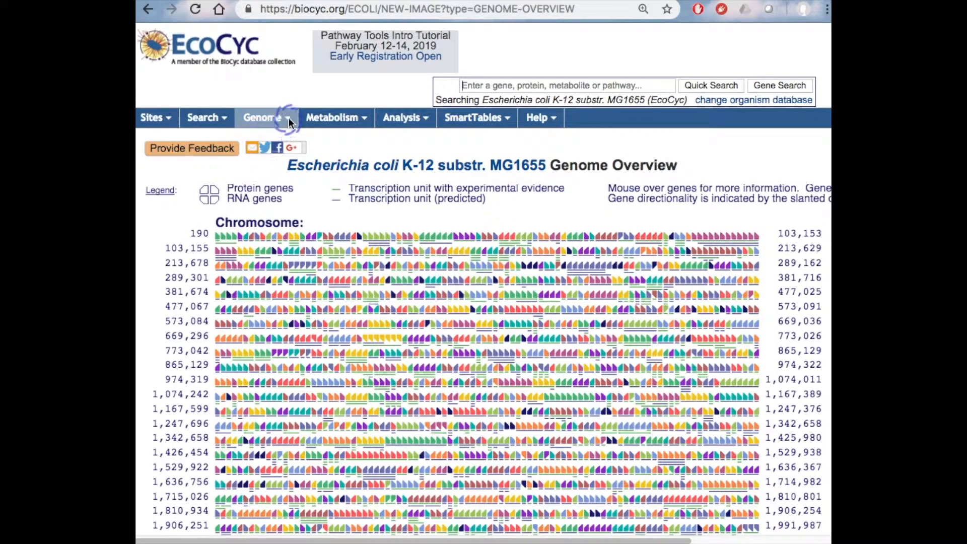
# Hover a gene glyph on the Genome Overview to show glxK's product, pathways and operon neighbours
pyautogui.click(262, 117)
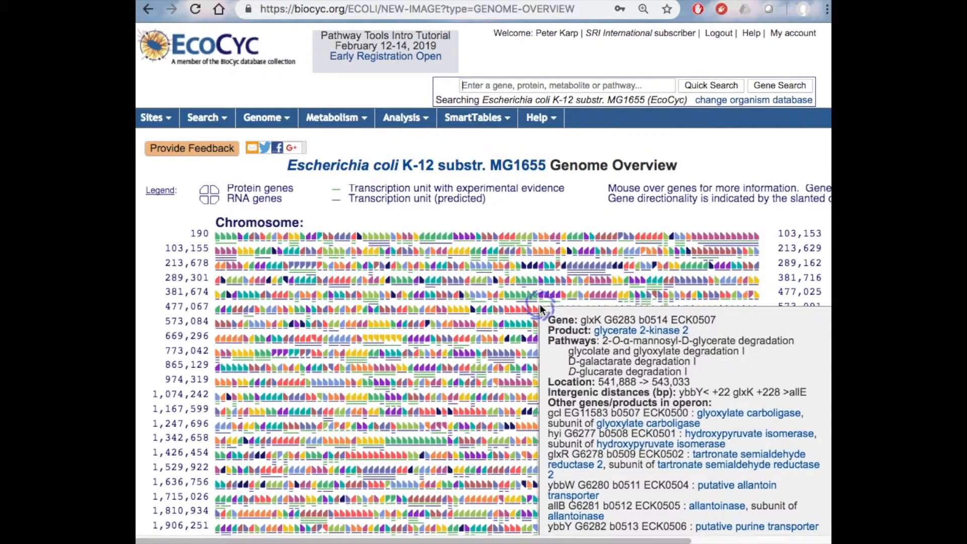
pyautogui.scroll(-3)
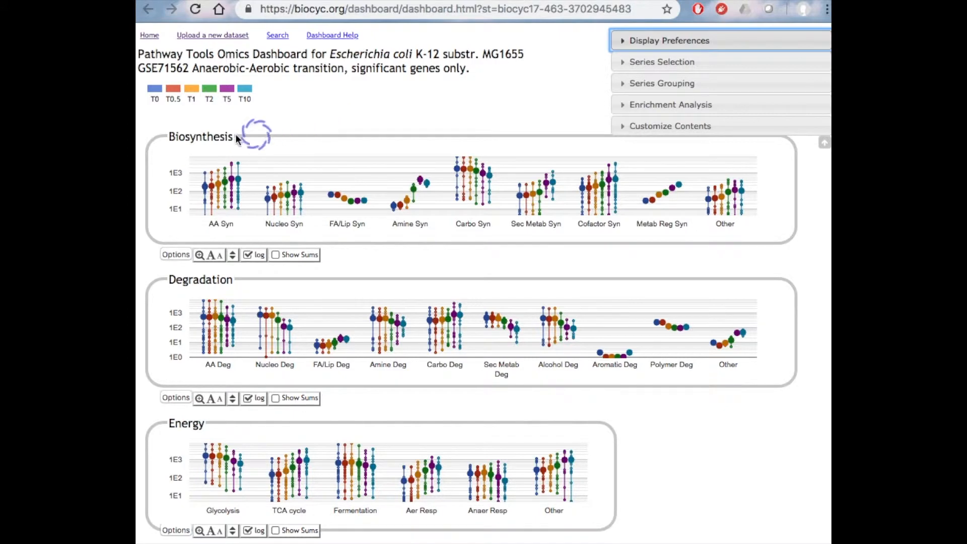
pyautogui.moveTo(288, 107)
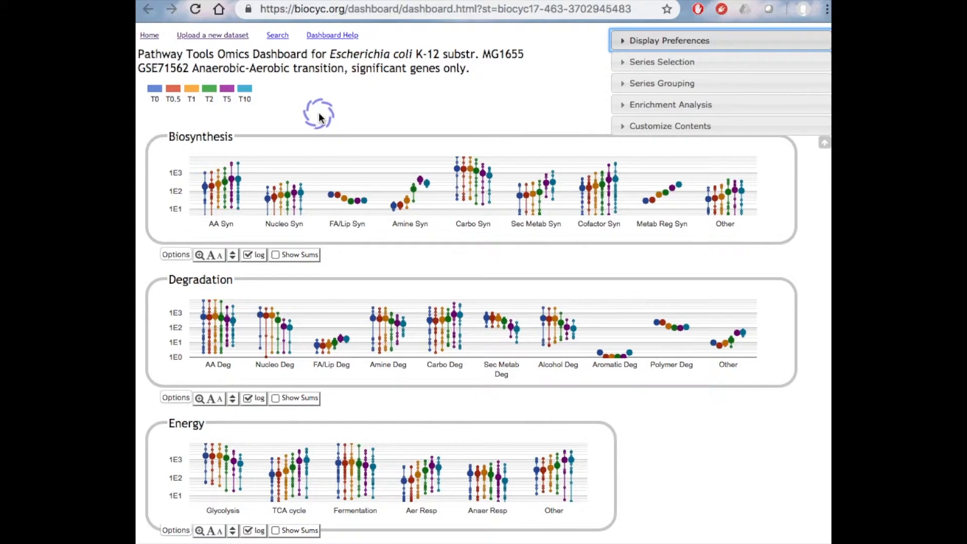
pyautogui.moveTo(274, 162)
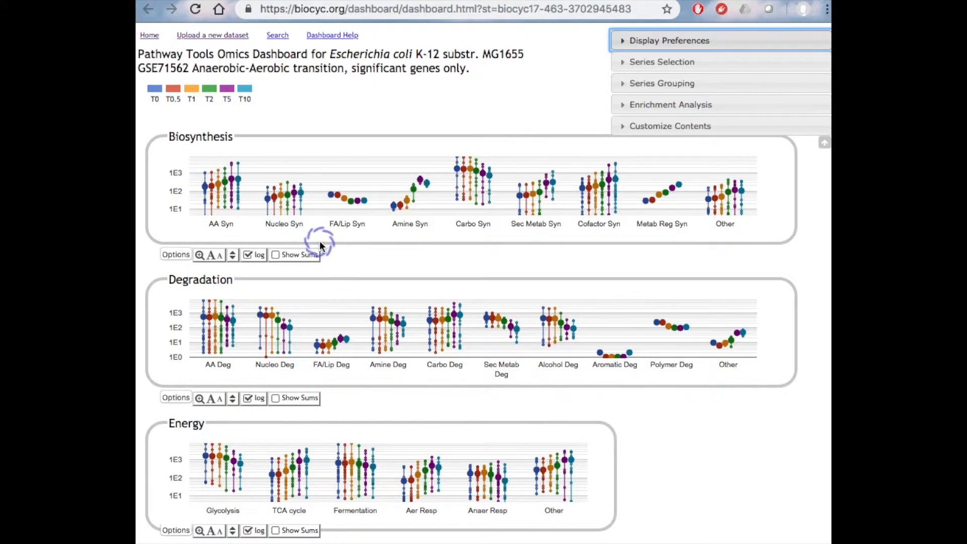
# Enlarge the AA Syn plot from the Biosynthesis panel of the Omics Dashboard
pyautogui.click(669, 40)
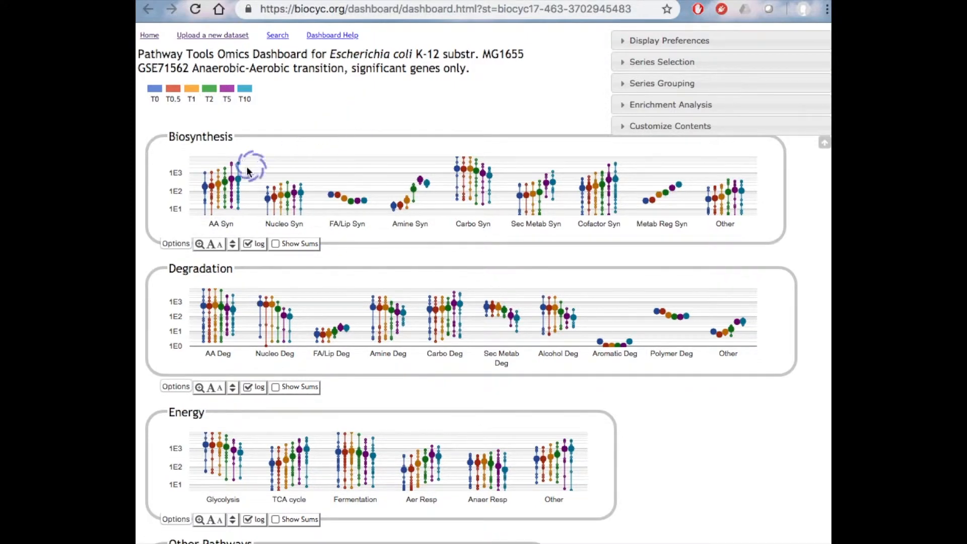
pyautogui.moveTo(221, 185)
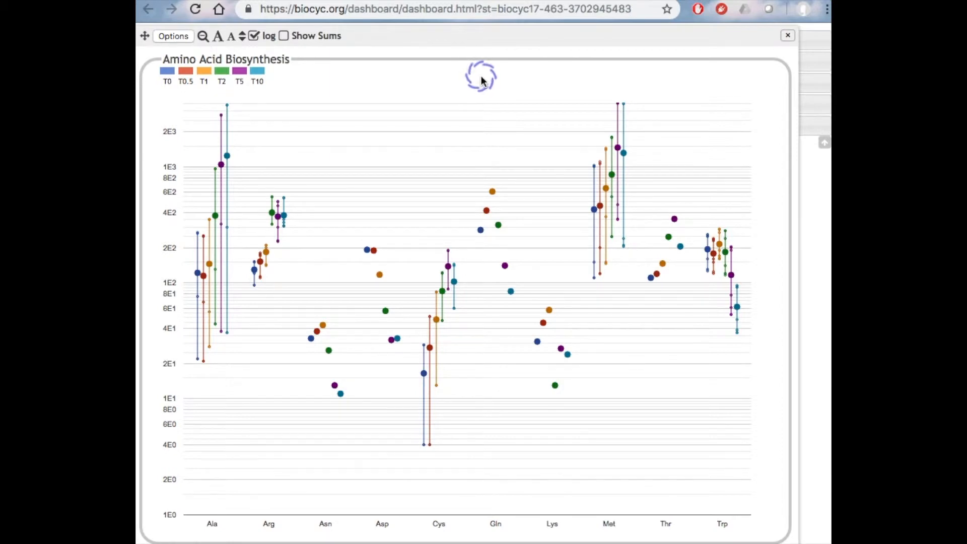
pyautogui.moveTo(316, 331)
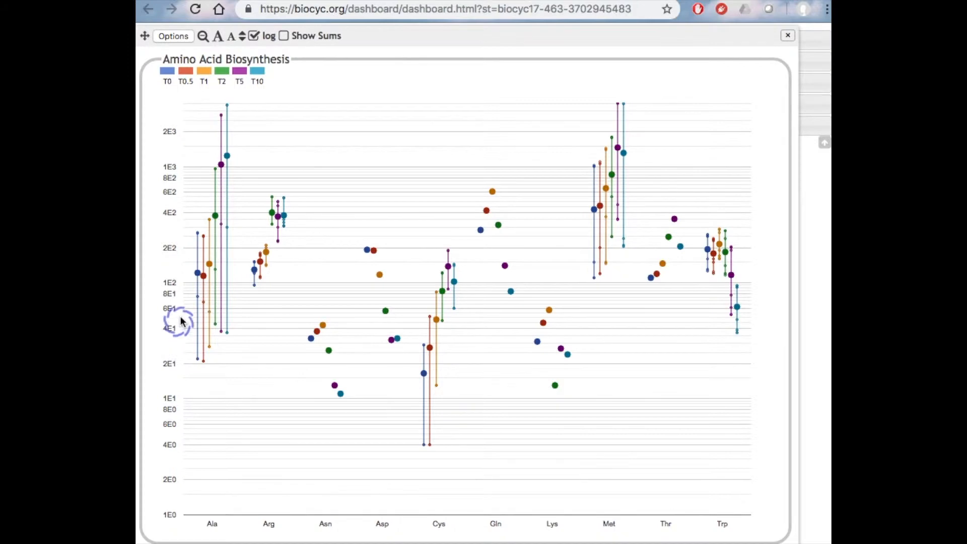
pyautogui.moveTo(172, 512)
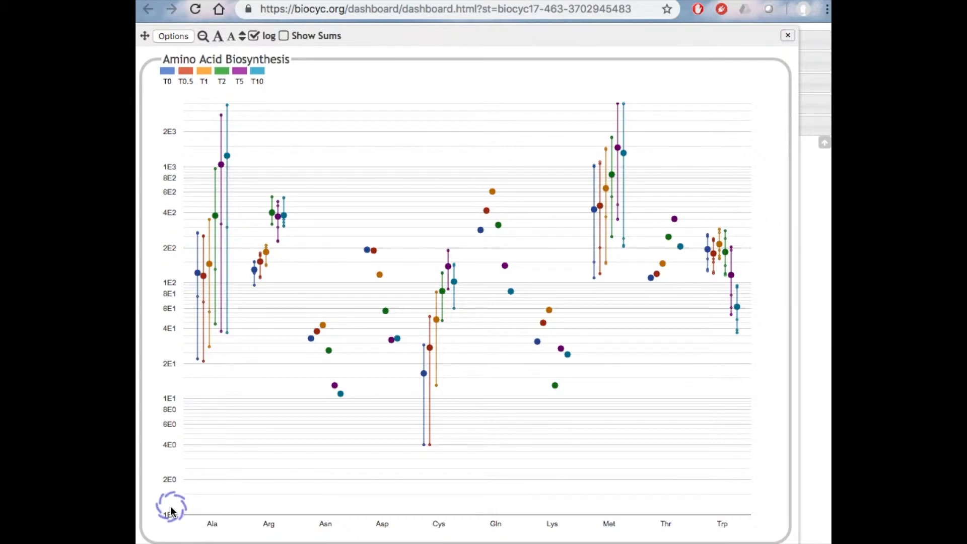
pyautogui.moveTo(175, 496)
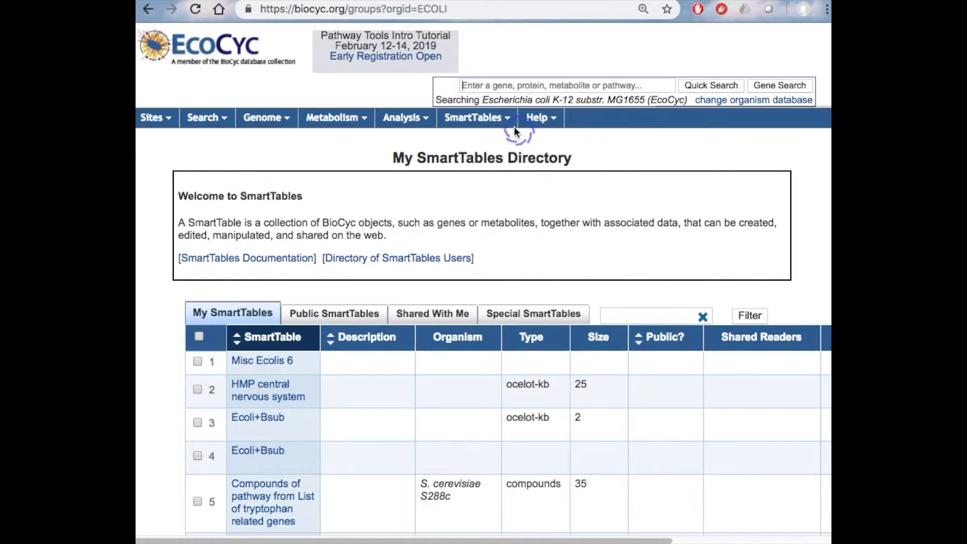
# Go to Special SmartTables from the SmartTables menu and choose 'All genes of E. coli K-12 substr. MG1655'
pyautogui.click(474, 116)
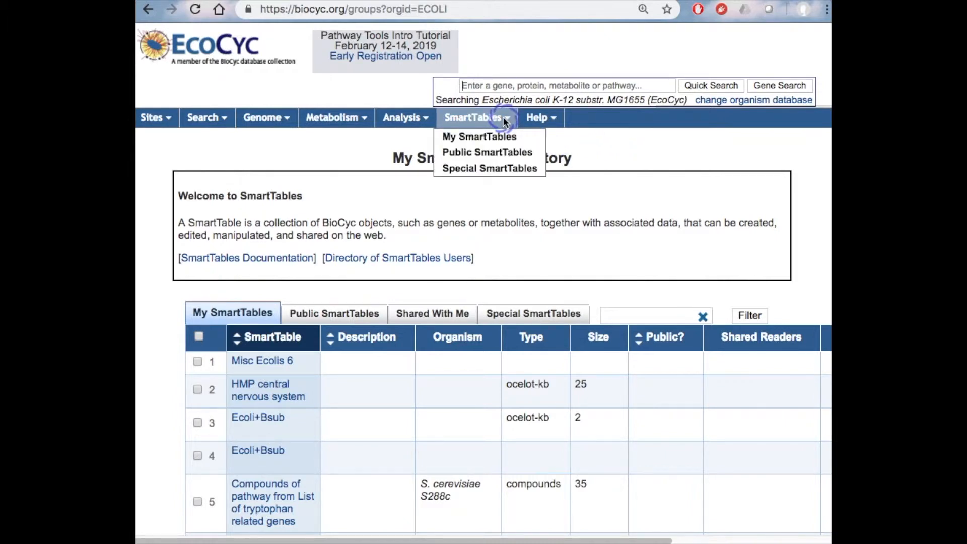
pyautogui.moveTo(493, 136)
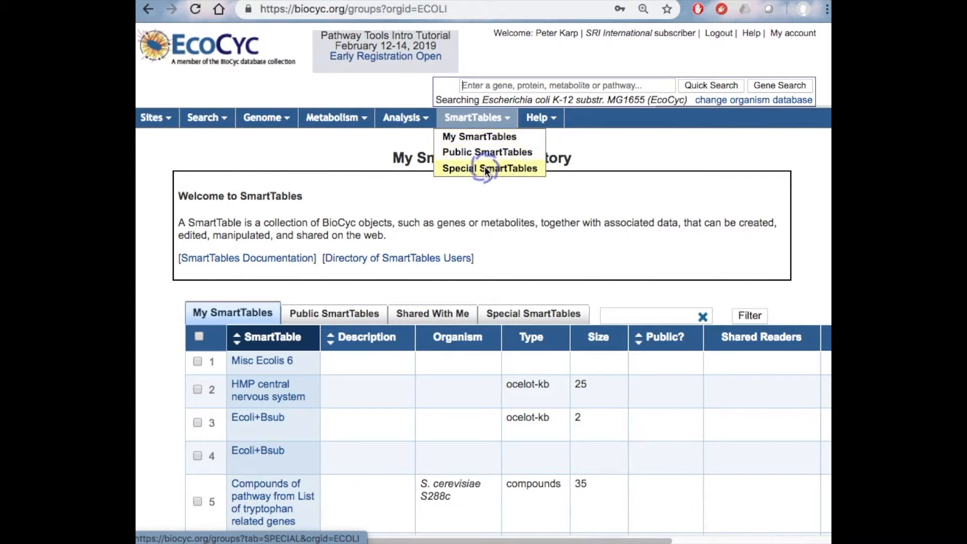
pyautogui.click(489, 169)
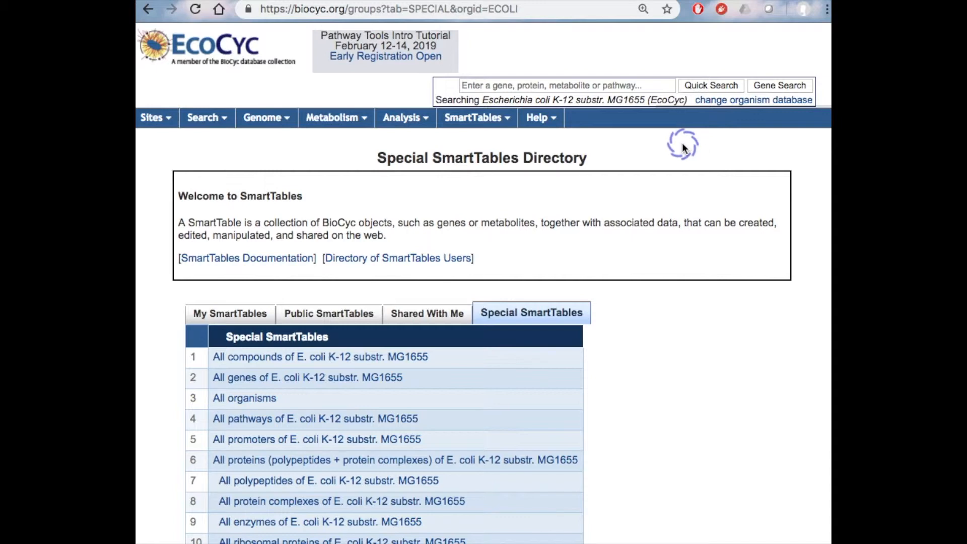
pyautogui.moveTo(597, 284)
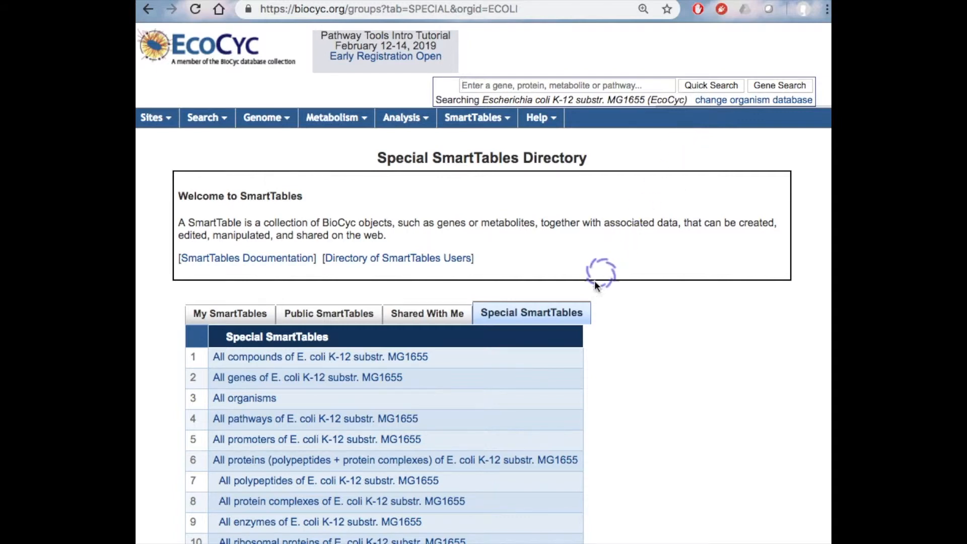
pyautogui.scroll(-3)
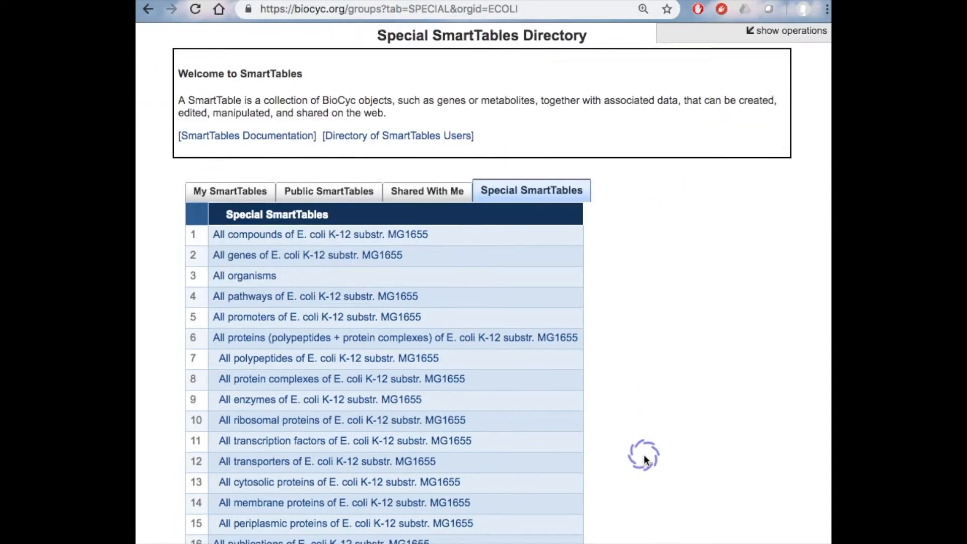
pyautogui.scroll(-3)
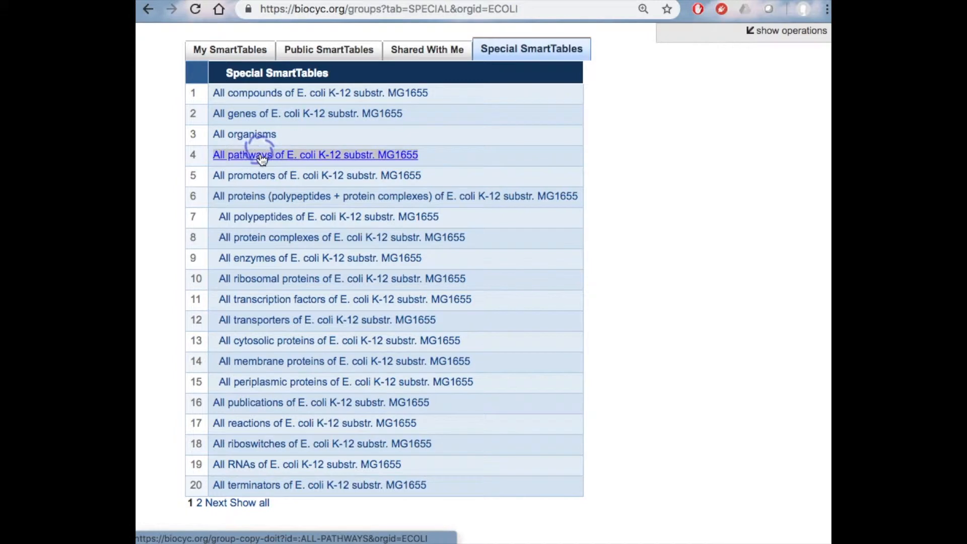
pyautogui.moveTo(252, 114)
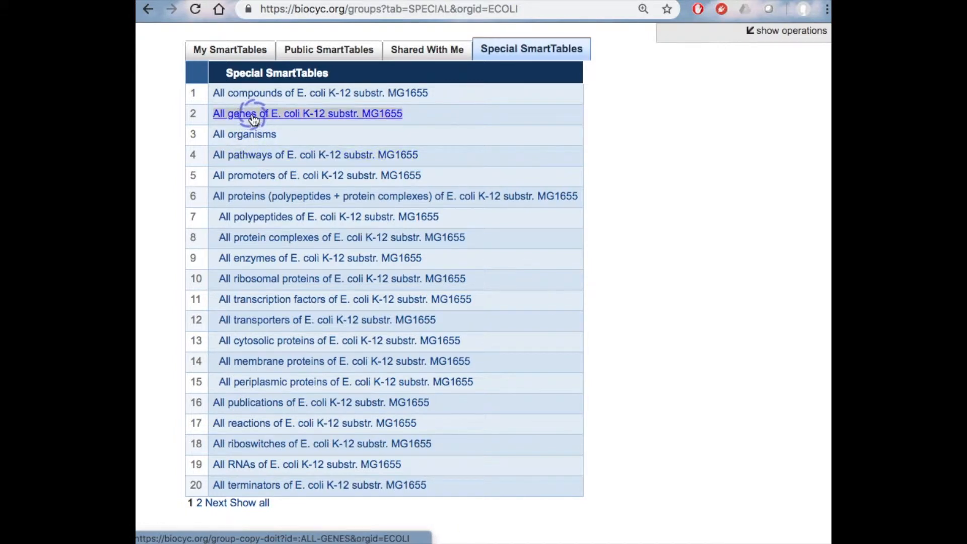
pyautogui.click(306, 114)
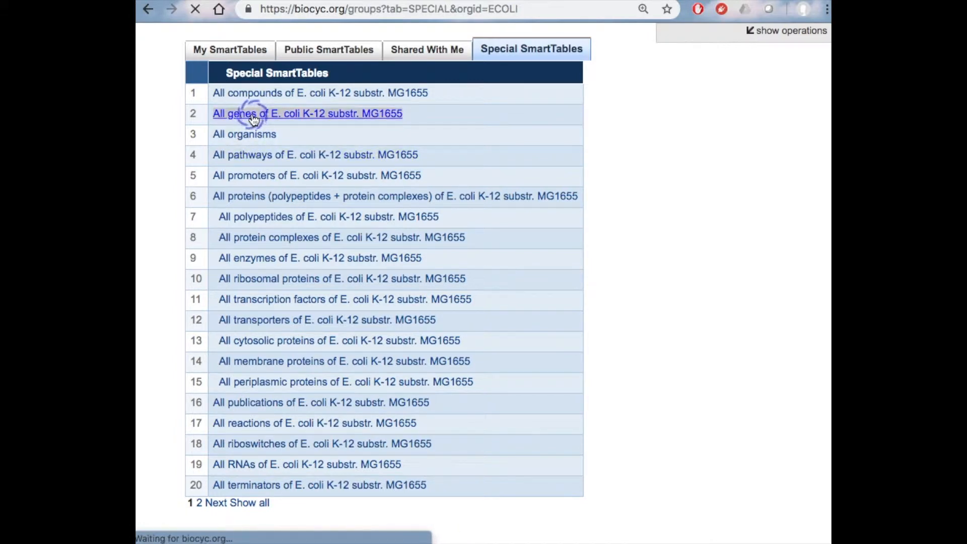
# Load the all-genes SmartTable of E. coli K-12 MG1655 and scroll to its 4664 gene rows
pyautogui.click(306, 114)
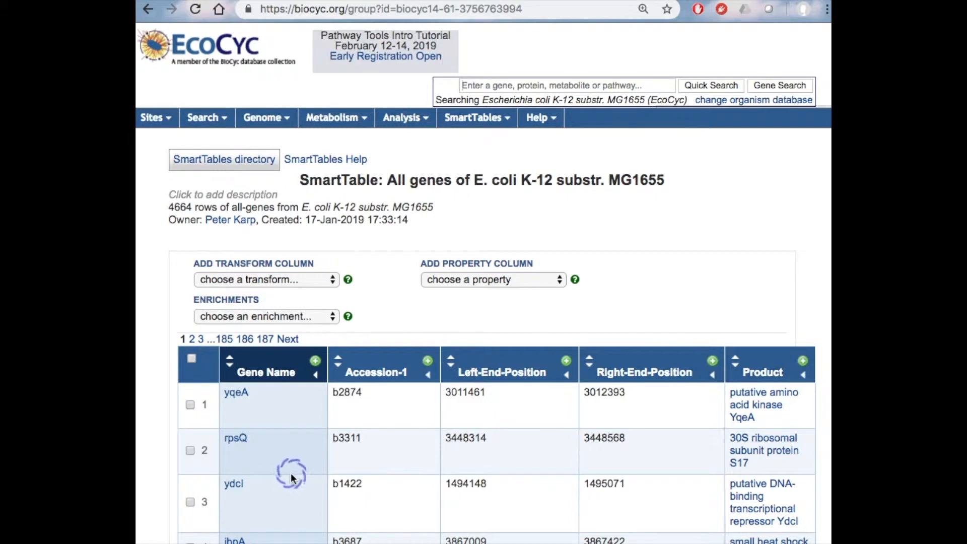
pyautogui.scroll(-3)
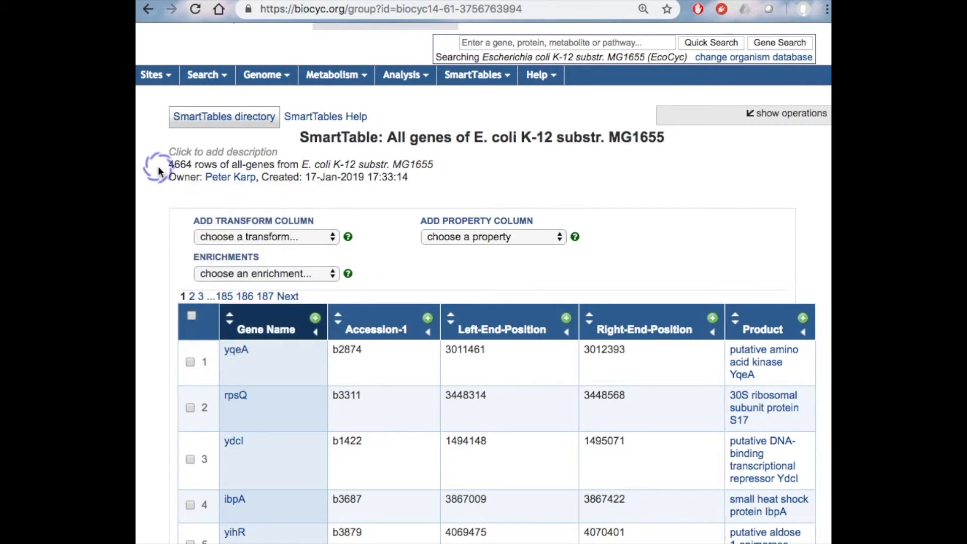
pyautogui.scroll(-3)
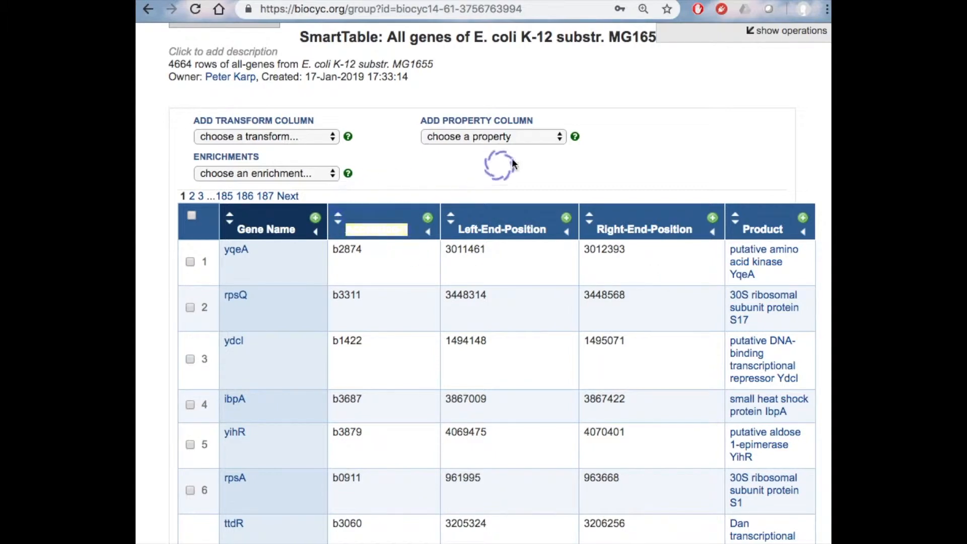
# Add the 'Regulation - diagram of gene' property column to the all-genes SmartTable and view it
pyautogui.click(493, 136)
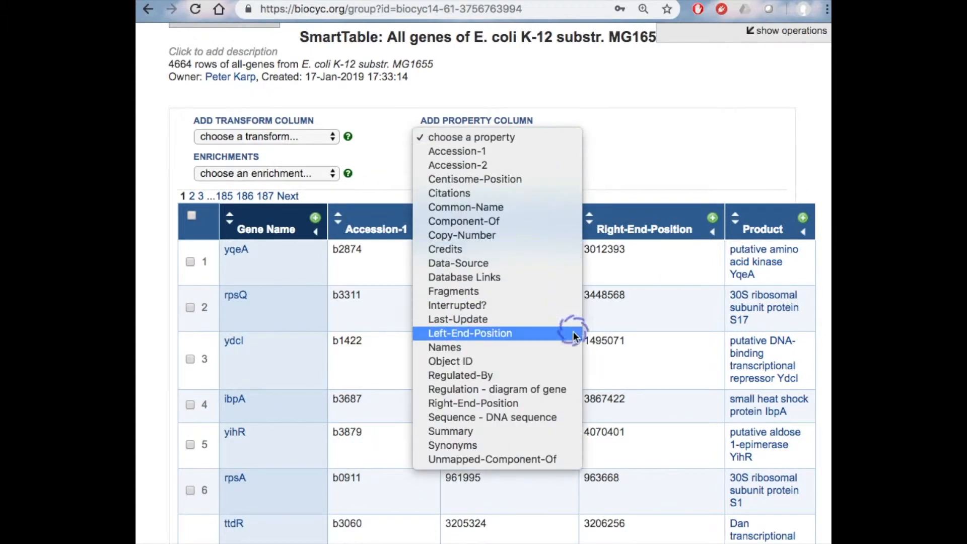
pyautogui.moveTo(558, 249)
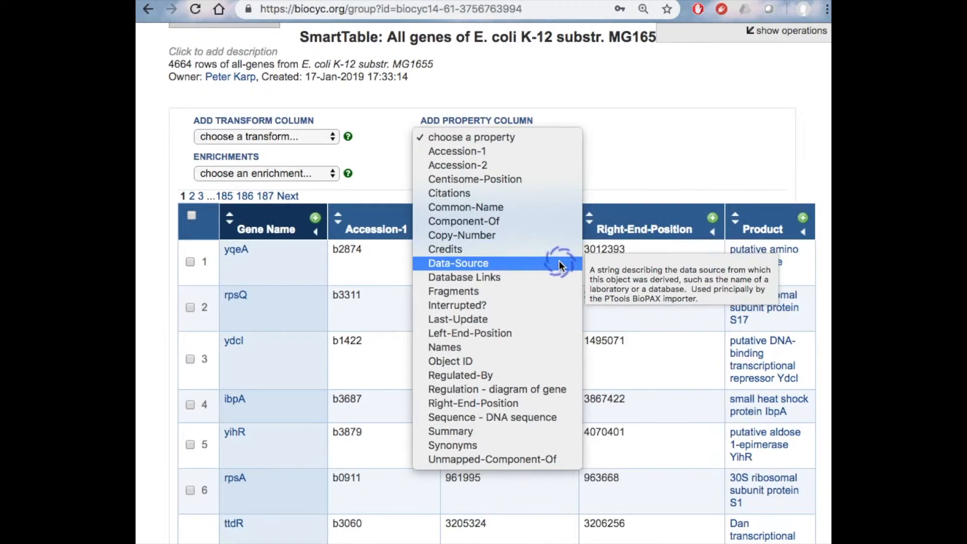
pyautogui.moveTo(549, 388)
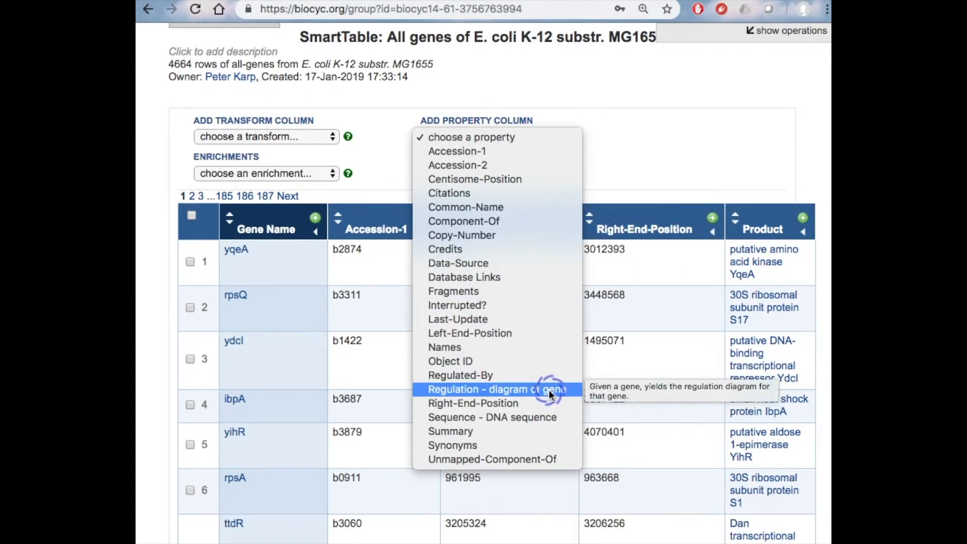
pyautogui.click(497, 388)
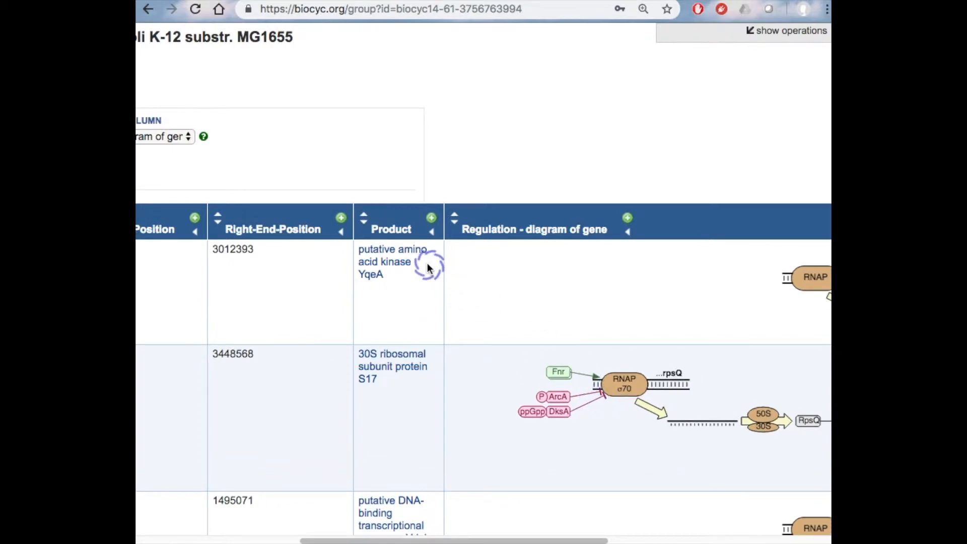
pyautogui.scroll(-3)
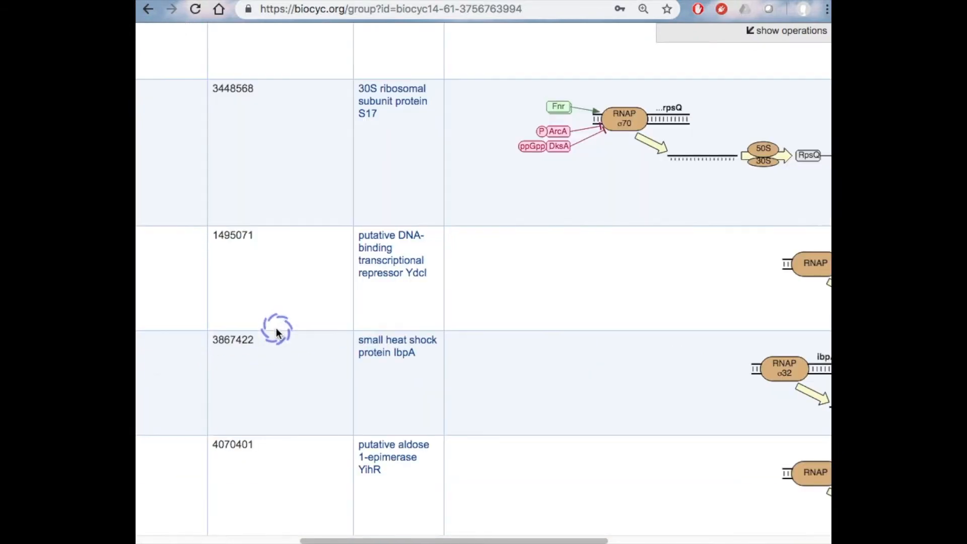
pyautogui.scroll(-3)
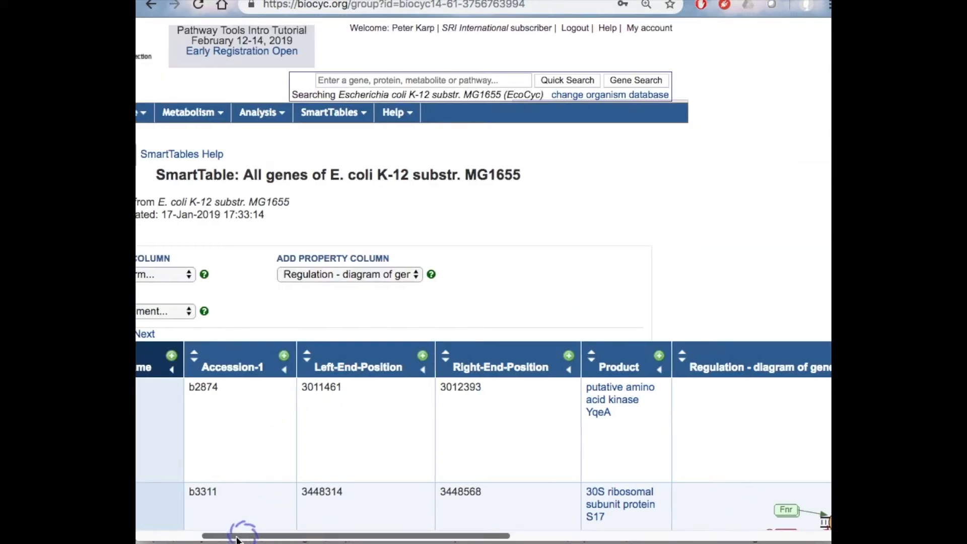
# Scroll the all-genes SmartTable back left to its first columns with the regulation diagram column kept
pyautogui.hscroll(-3)
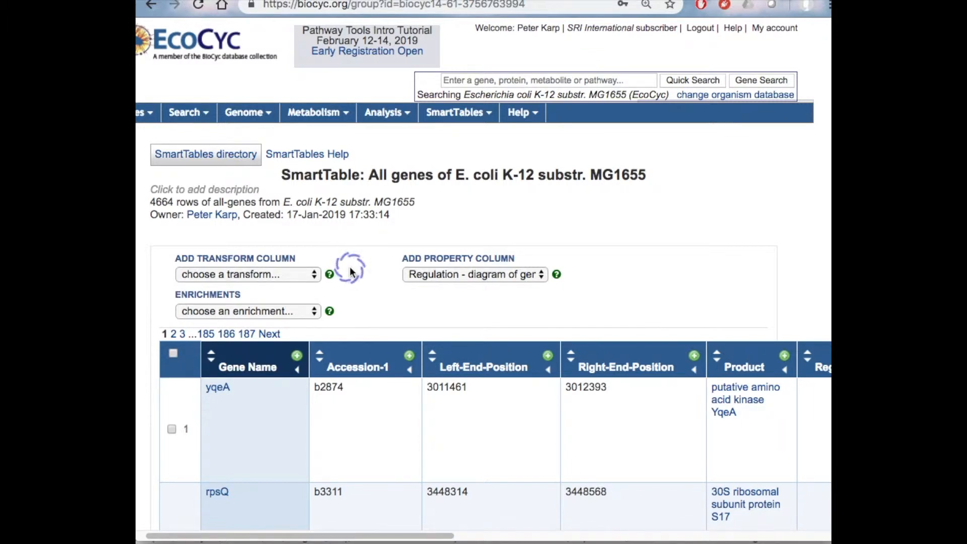
pyautogui.moveTo(314, 305)
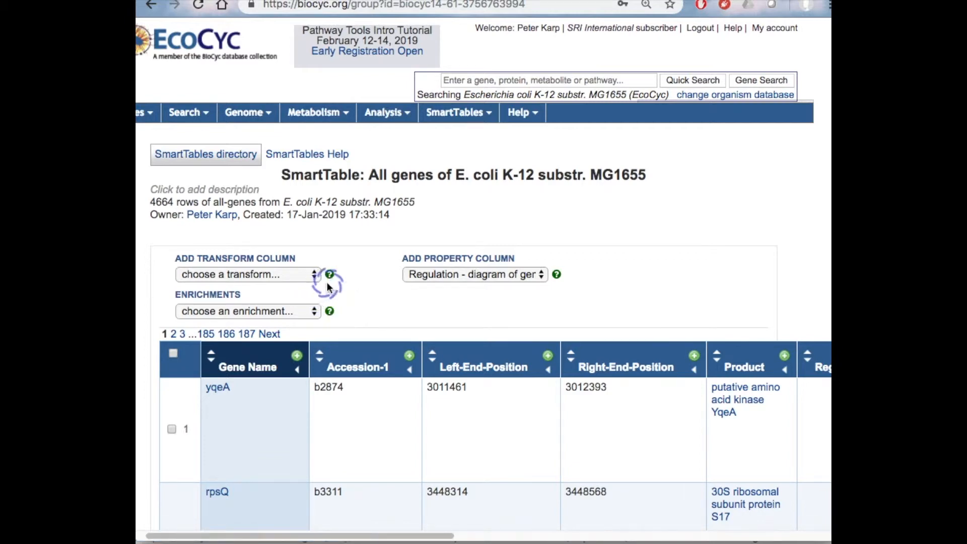
pyautogui.moveTo(369, 239)
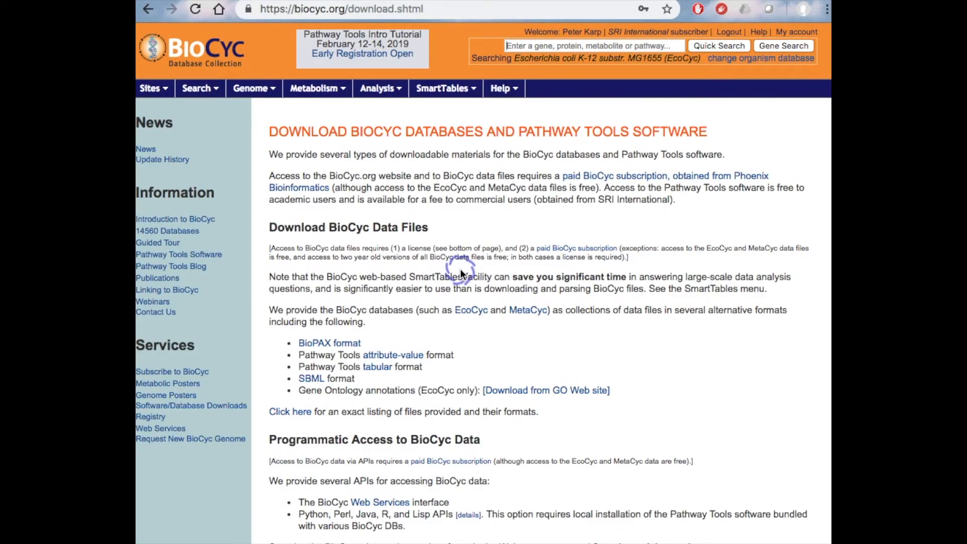
pyautogui.moveTo(400, 99)
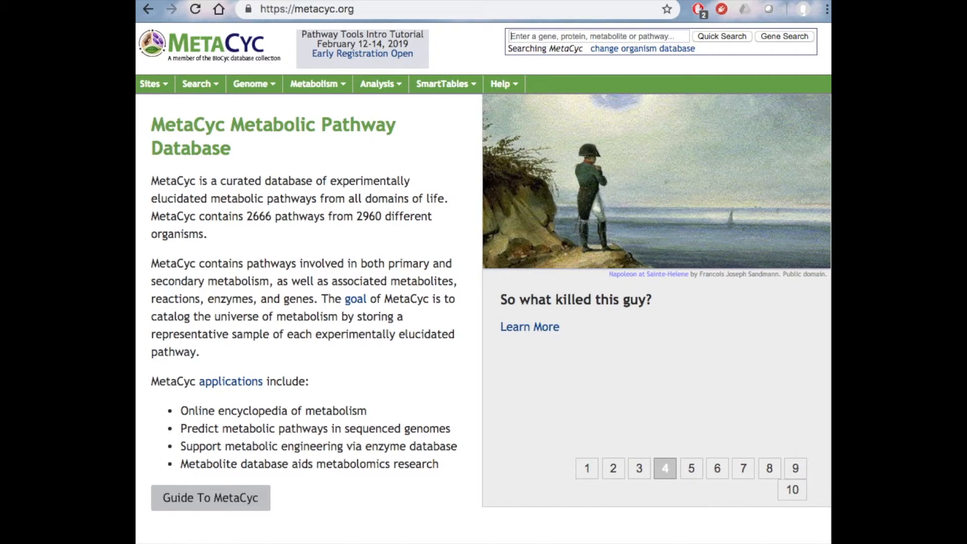
# Step through the MetaCyc featured-story slides to the tenth, then return to the BioCyc homepage
pyautogui.click(691, 468)
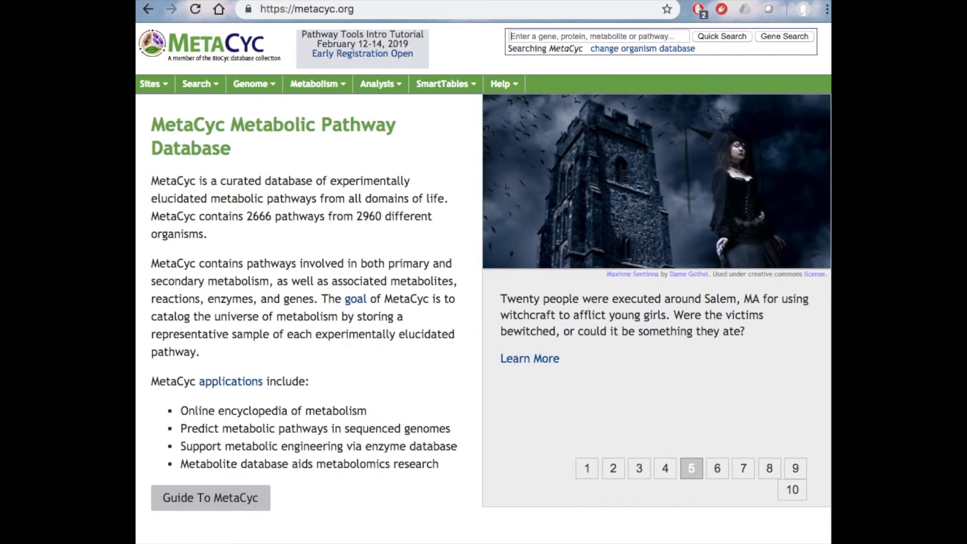
pyautogui.click(716, 468)
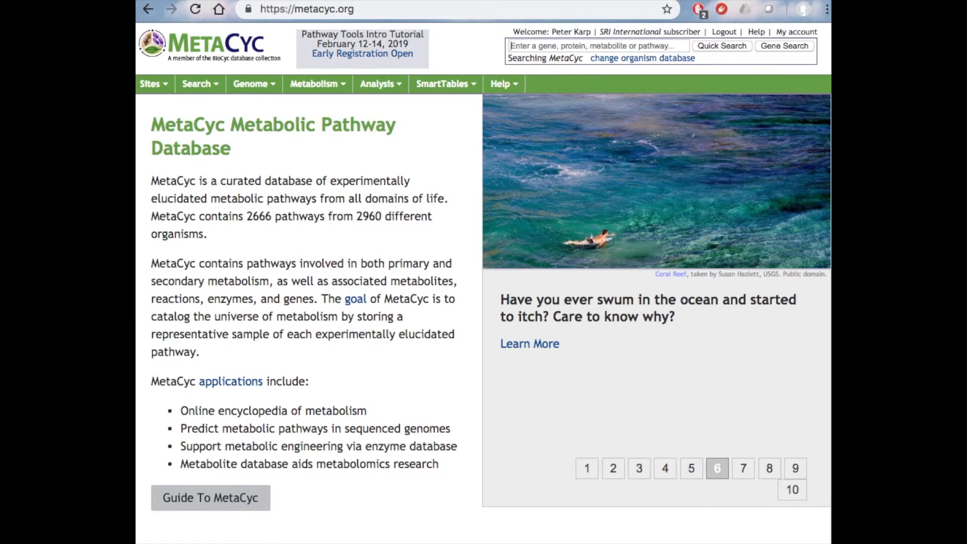
pyautogui.click(742, 468)
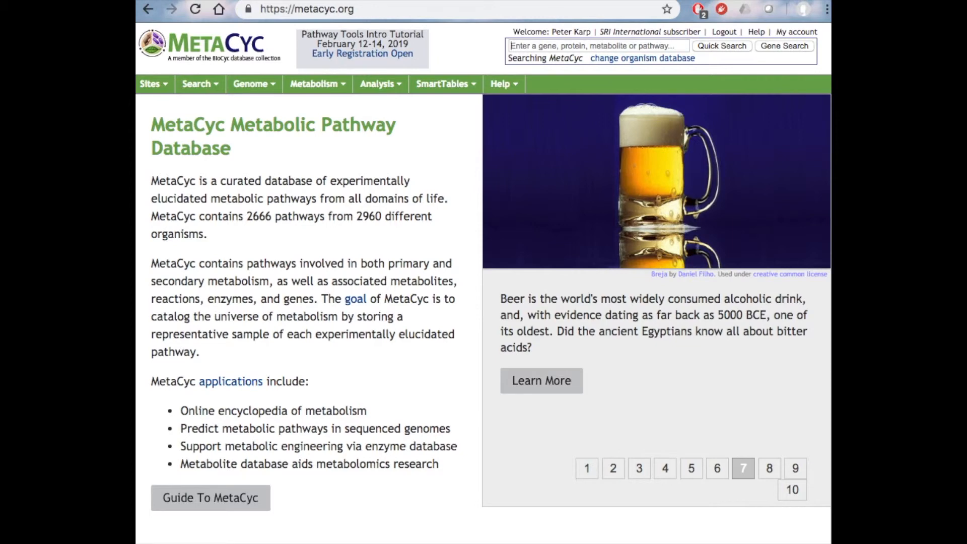
pyautogui.click(769, 468)
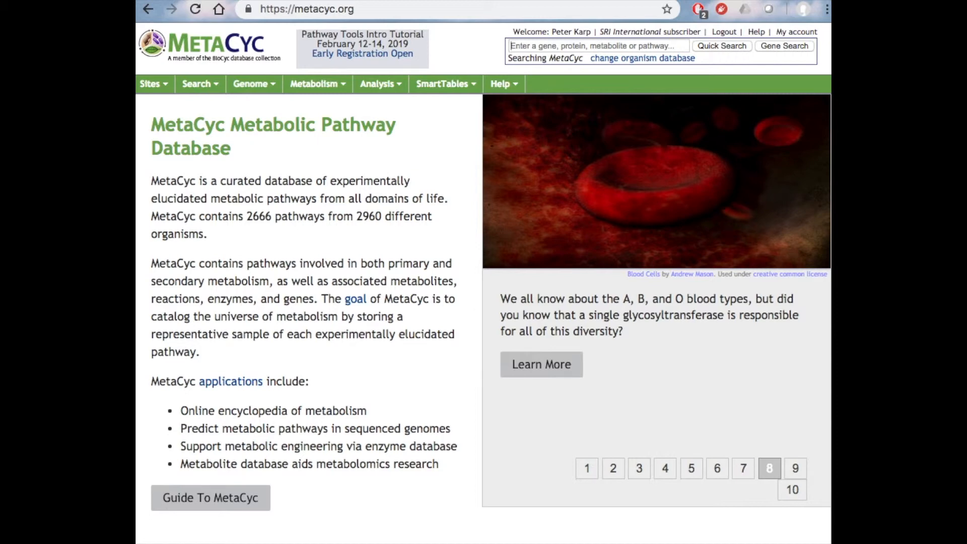
pyautogui.click(795, 468)
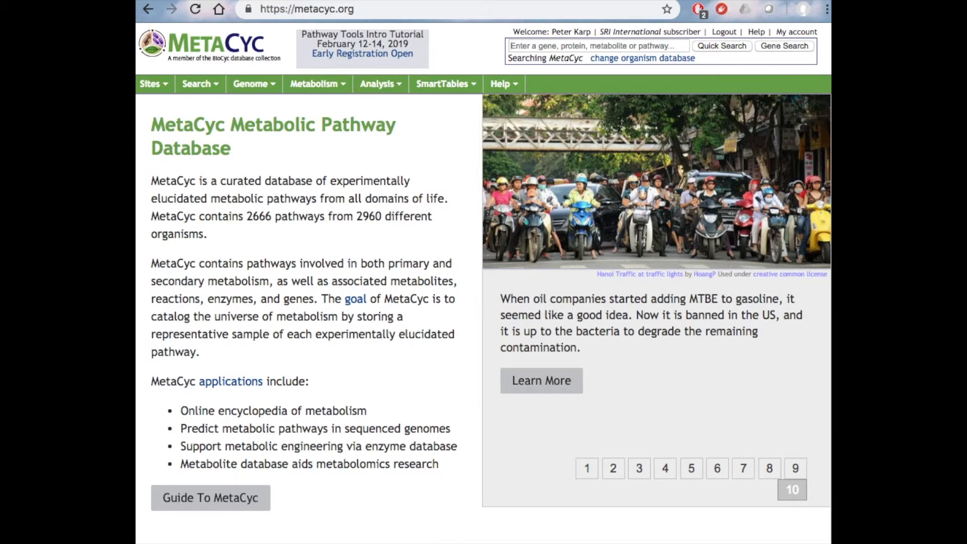
pyautogui.click(586, 469)
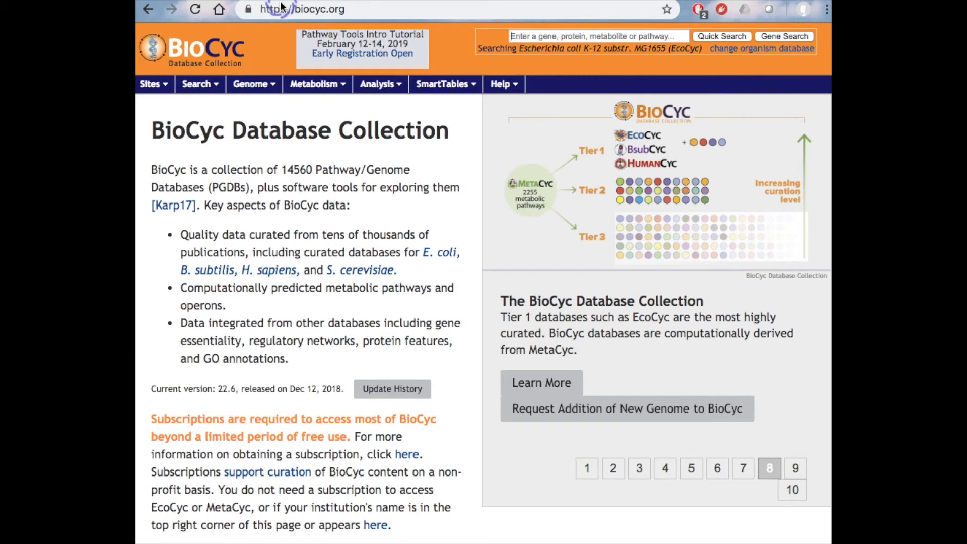
pyautogui.click(795, 469)
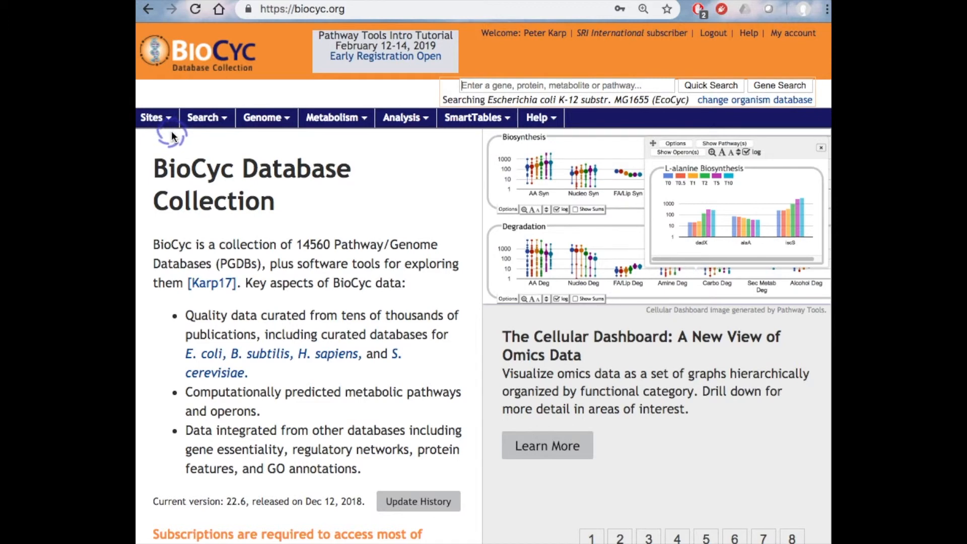
pyautogui.click(152, 116)
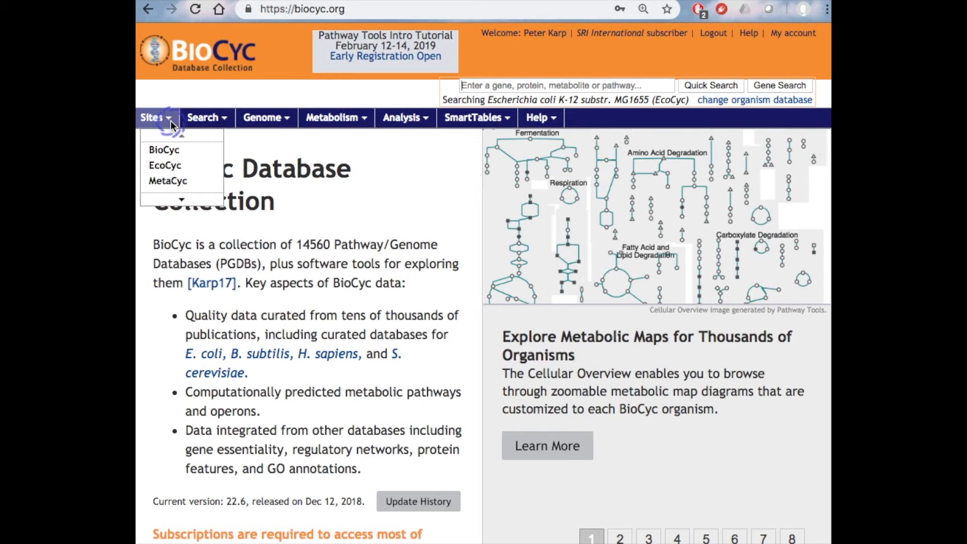
pyautogui.click(619, 536)
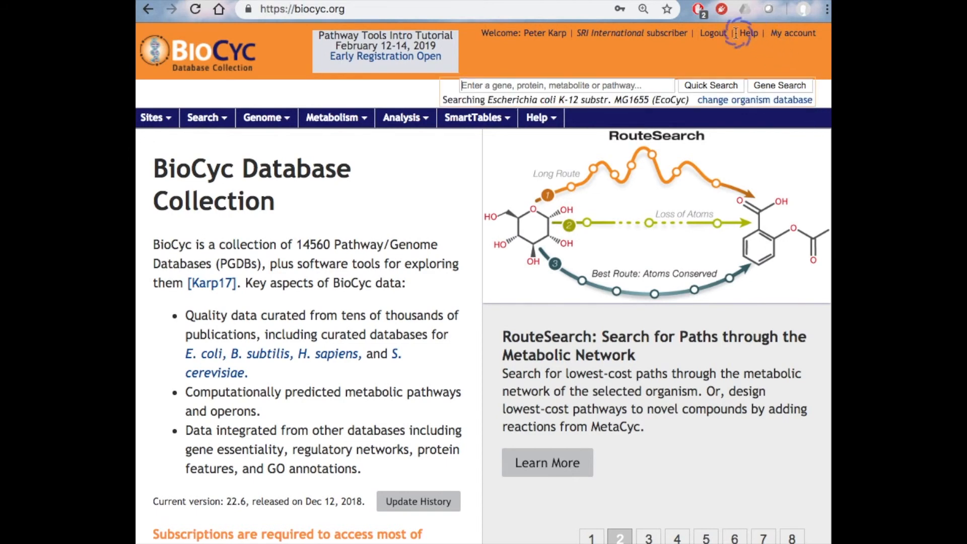
pyautogui.moveTo(636, 54)
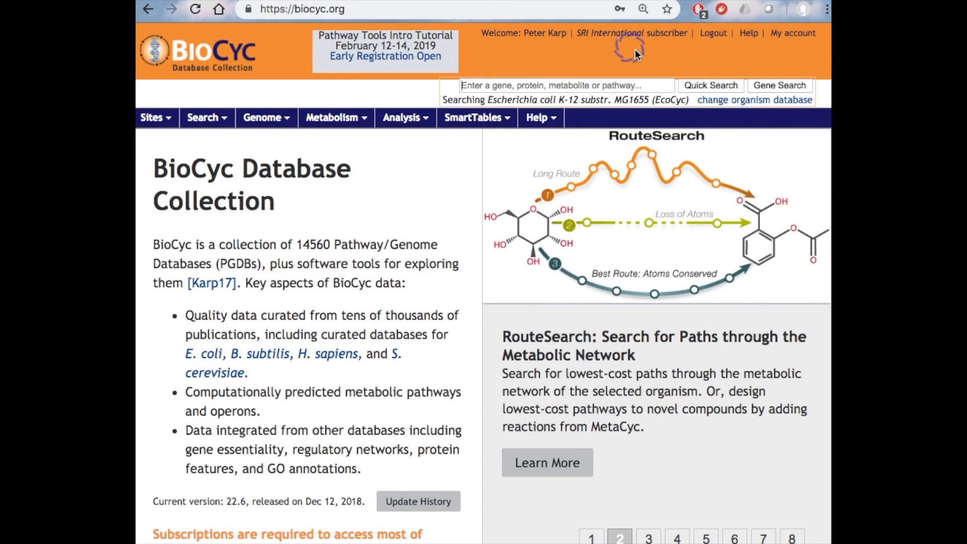
pyautogui.click(648, 535)
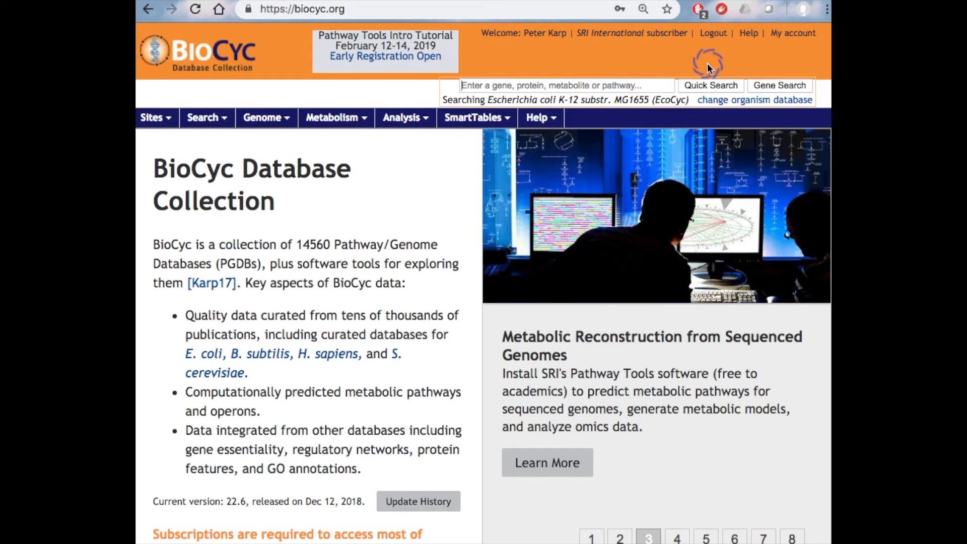
pyautogui.click(677, 536)
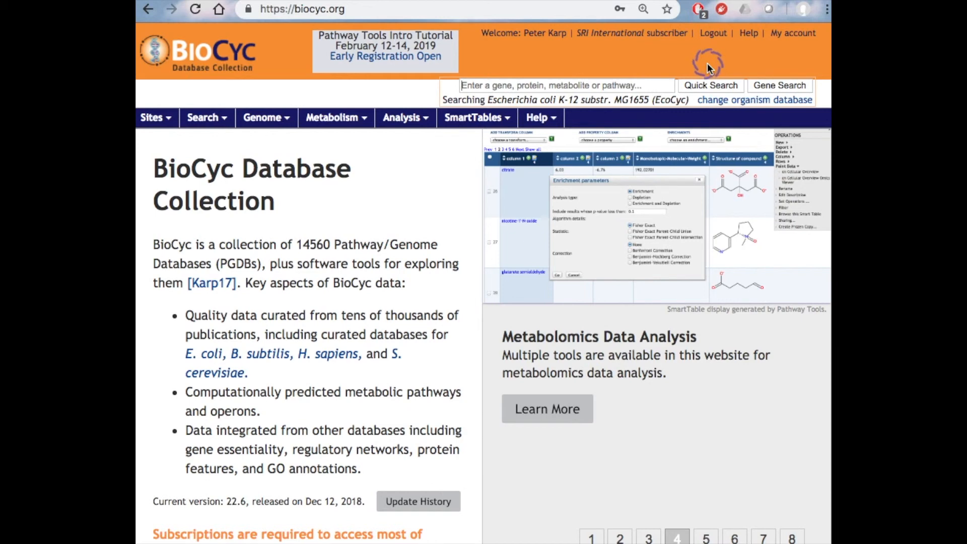
pyautogui.click(705, 538)
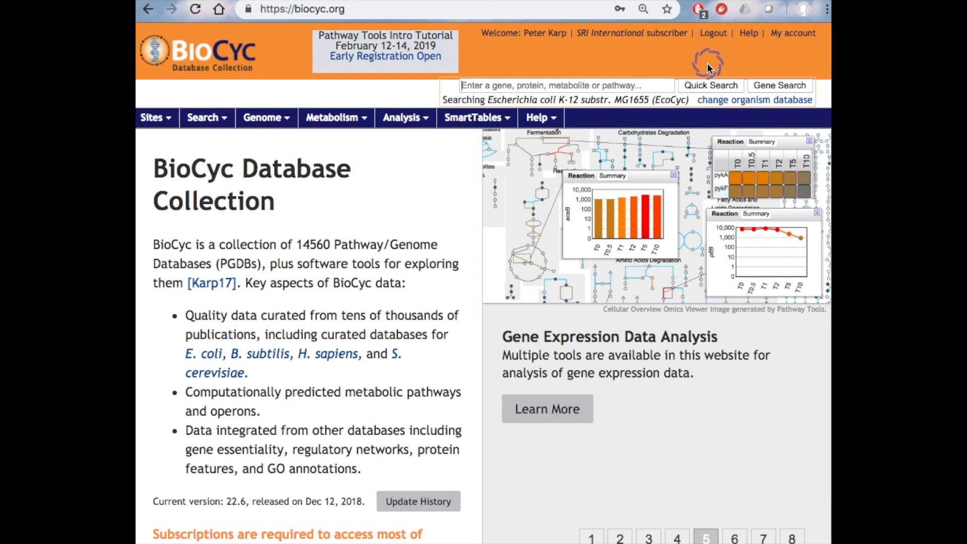
pyautogui.click(734, 536)
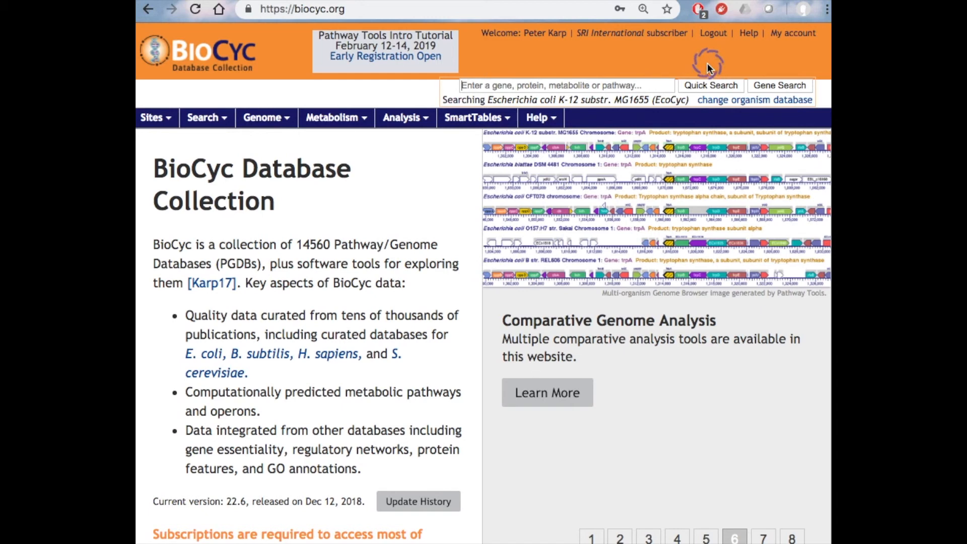
pyautogui.click(762, 536)
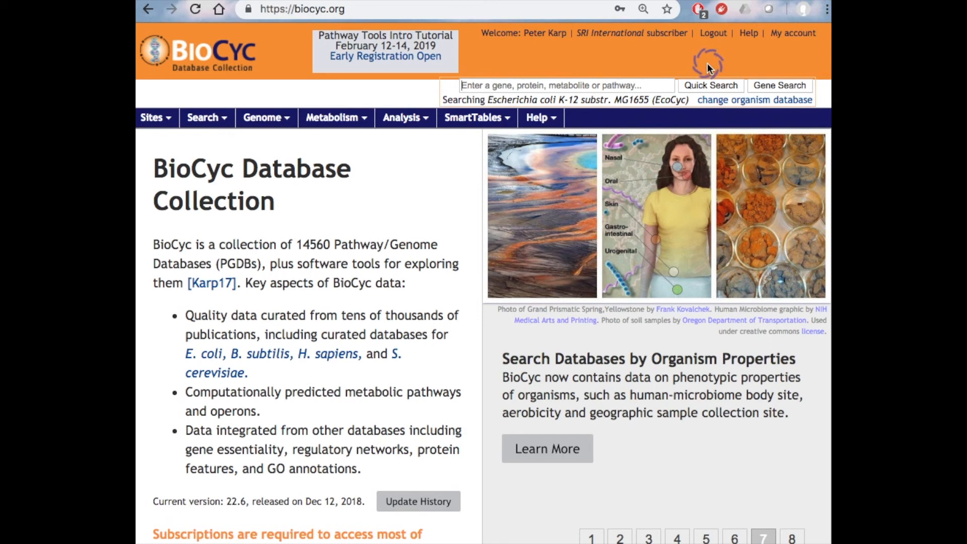
pyautogui.click(792, 538)
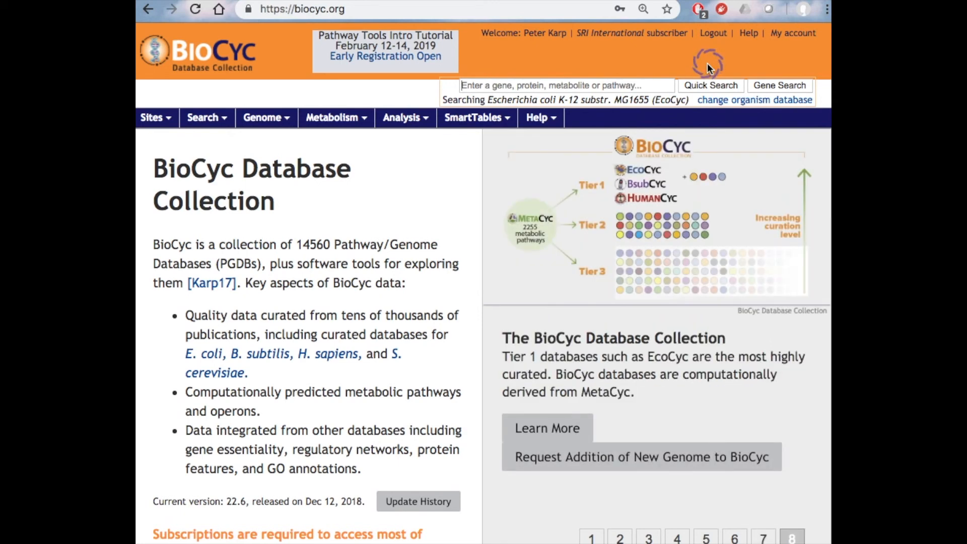
pyautogui.moveTo(583, 111)
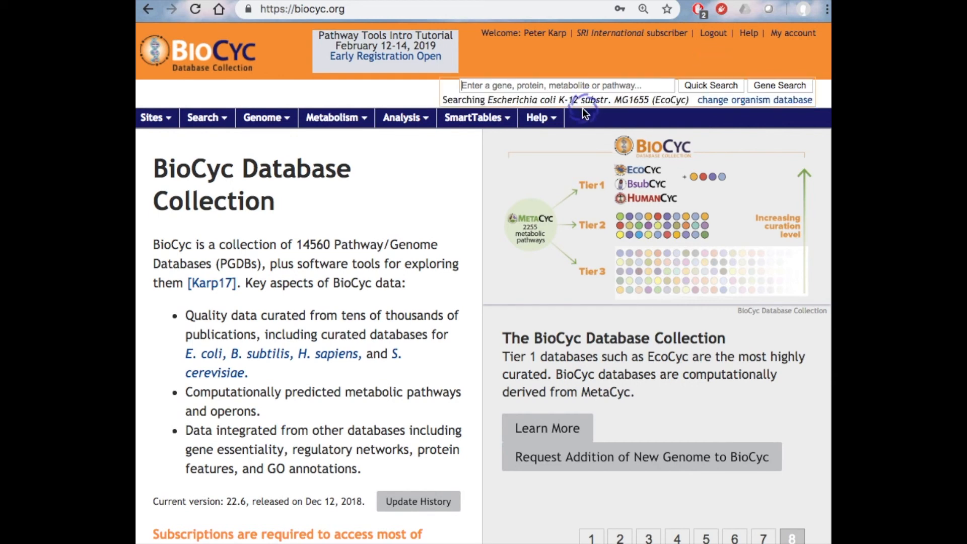
# Show the Metabolism tools menu, then the Help menu listing Searching, Website User Guide and Webinars
pyautogui.click(335, 118)
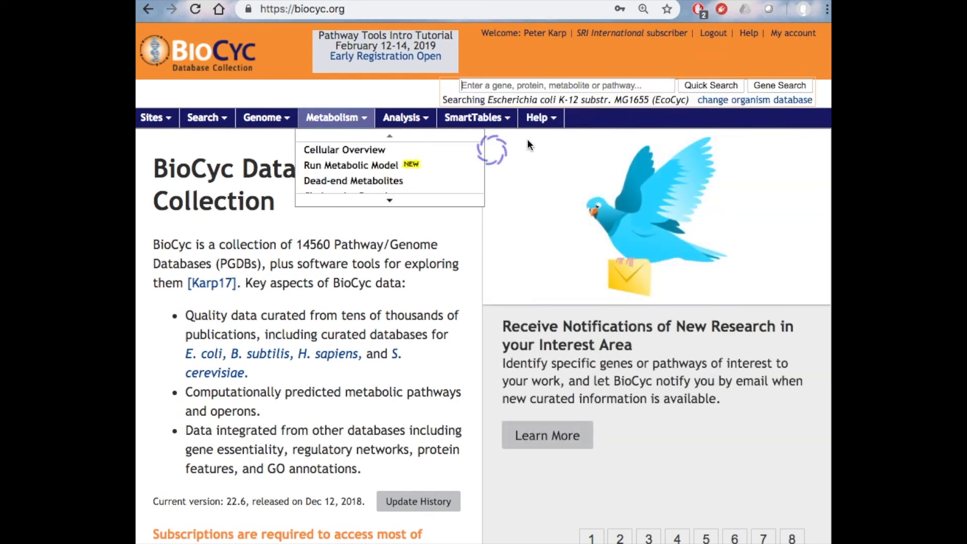
pyautogui.click(540, 117)
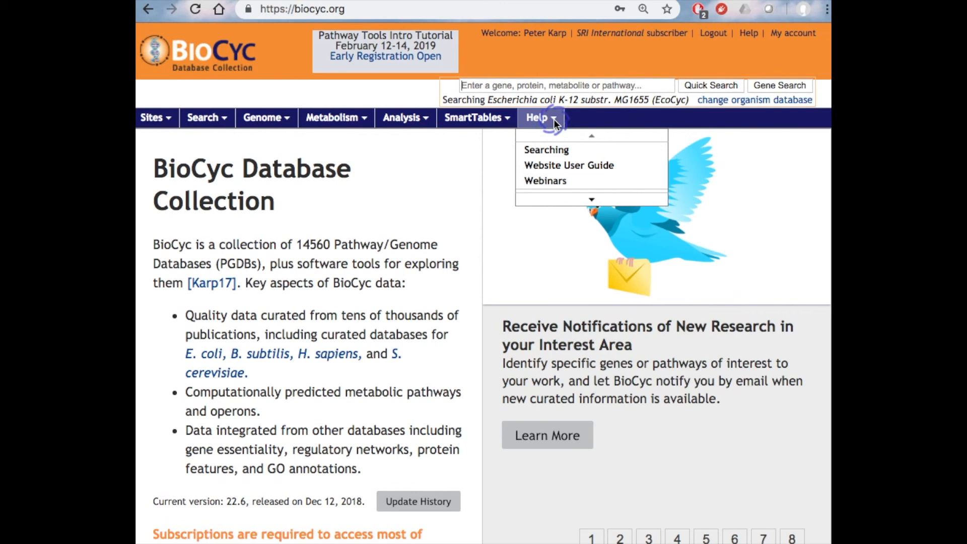